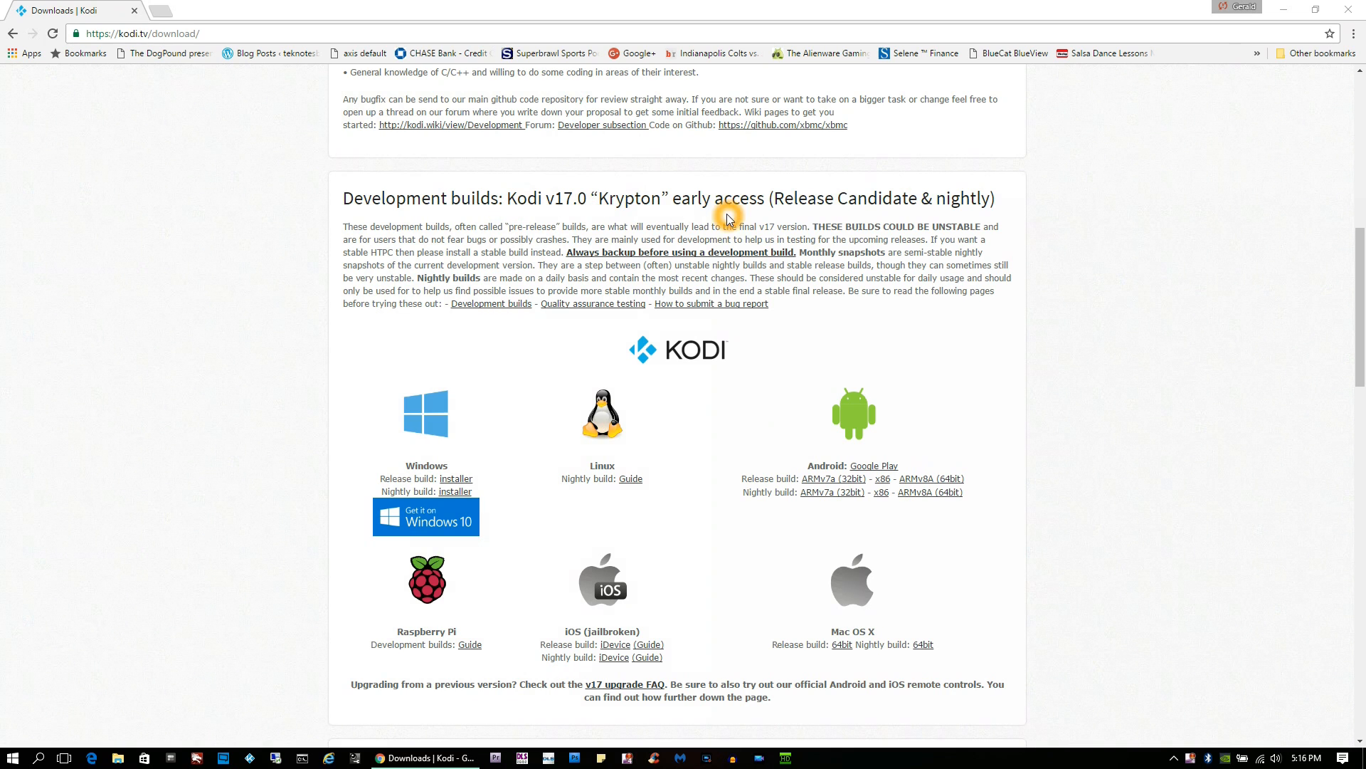
{"action": "mouse_move", "coordinate": [1000, 282]}
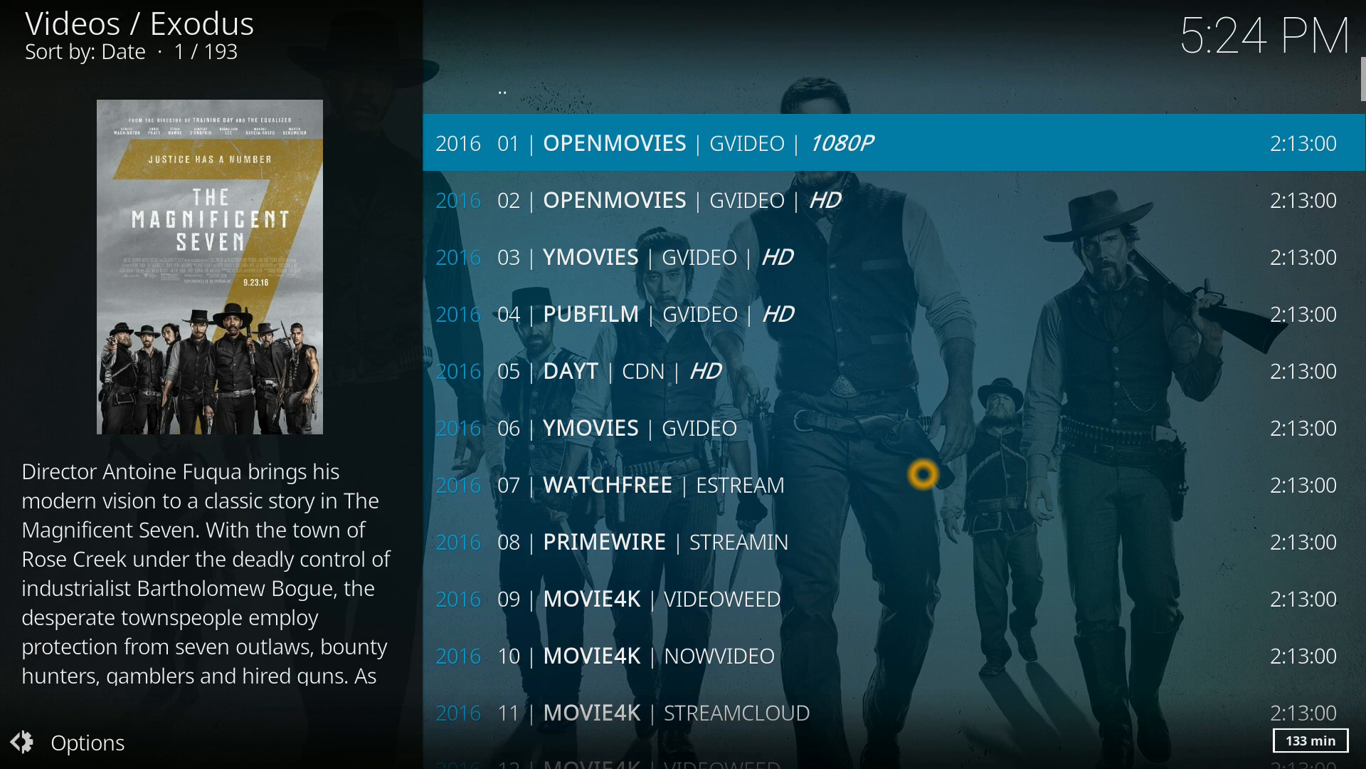
- Switch to Kodi and bring up the Maintenance Tool's list of maintenance functions
{"action": "left_click", "coordinate": [612, 199]}
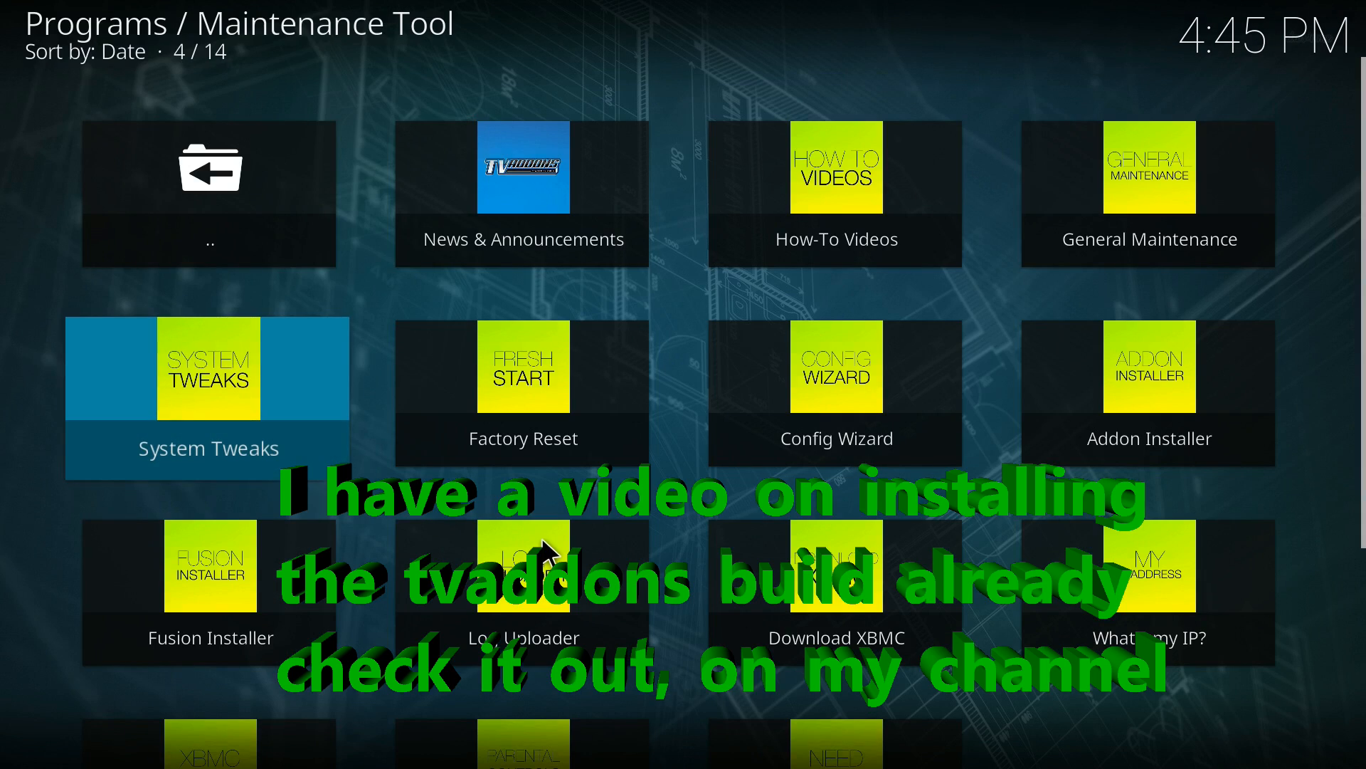
{"action": "left_click", "coordinate": [521, 567]}
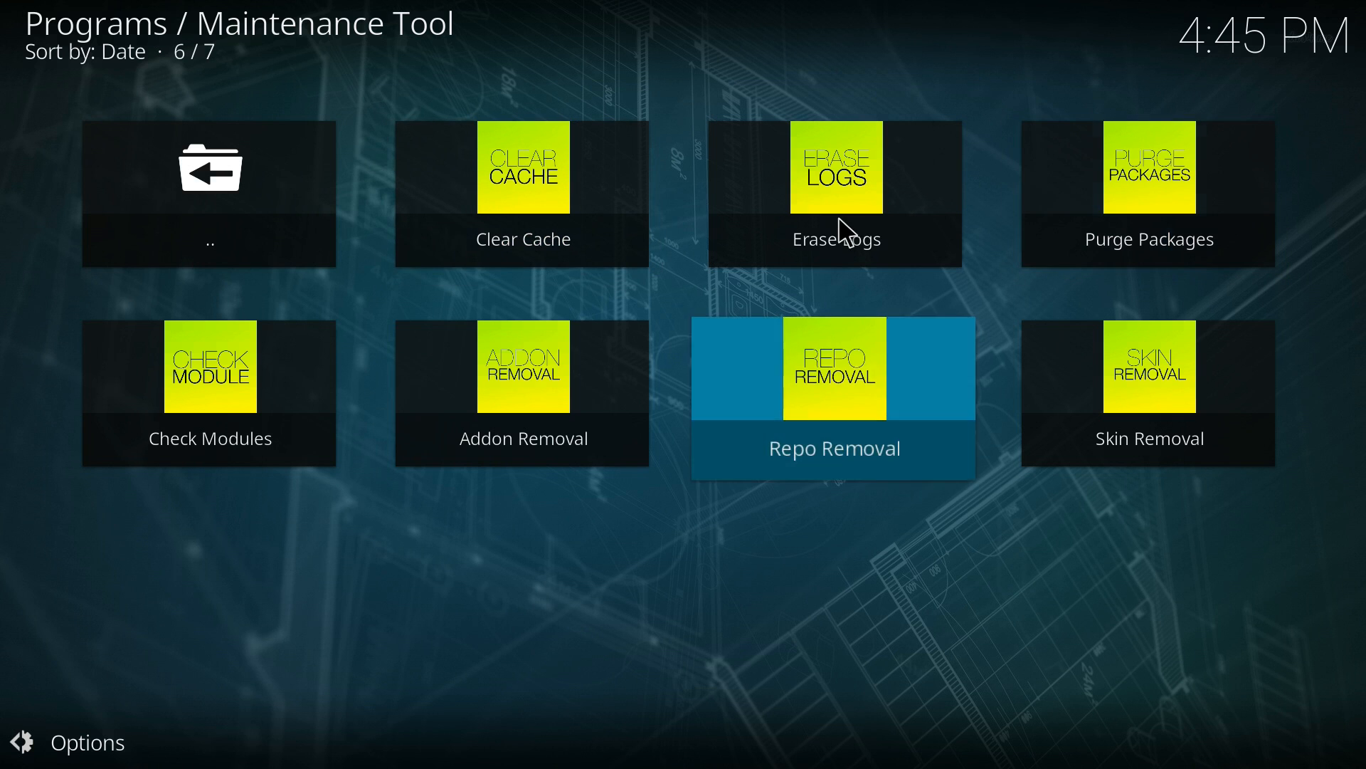
{"action": "mouse_move", "coordinate": [521, 168]}
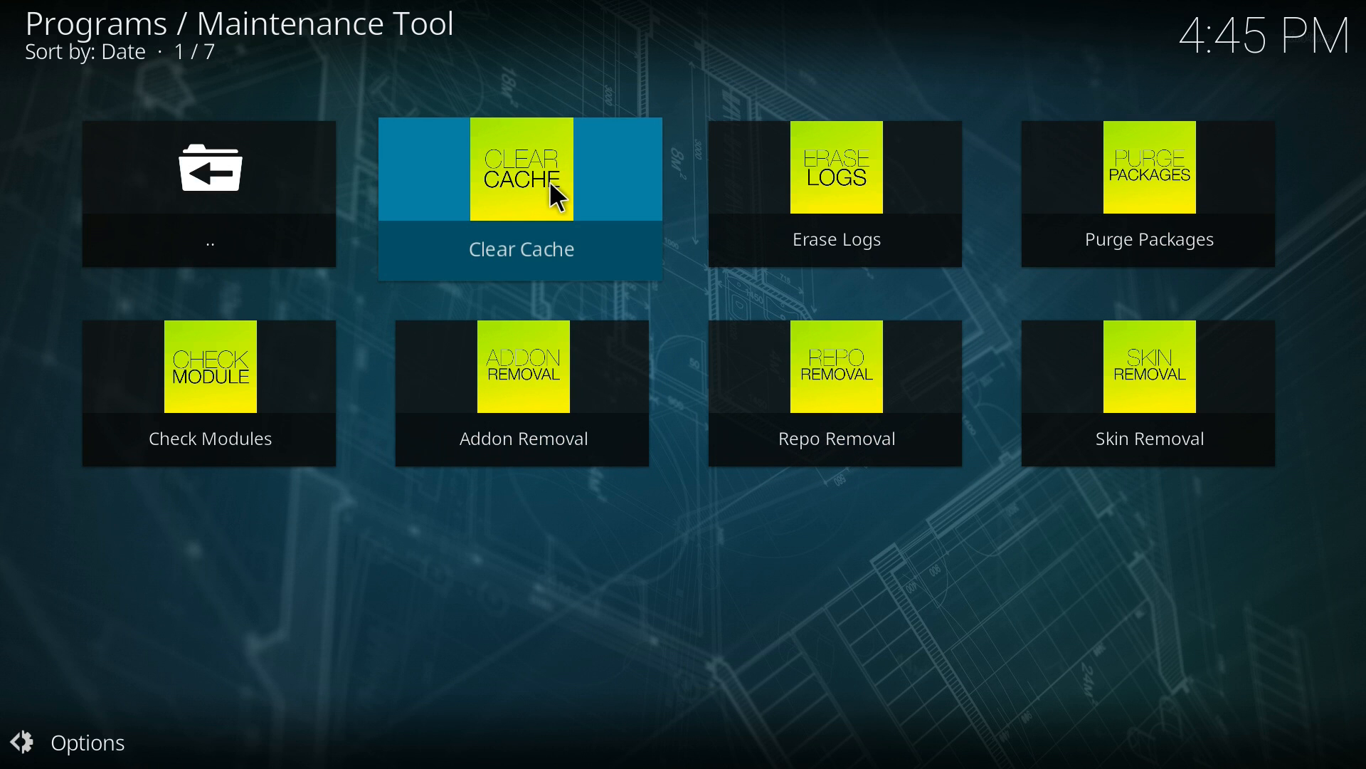
- Clear the cache, confirming deletion of the 1 file found, and return to the tool's menu
{"action": "left_click", "coordinate": [521, 169]}
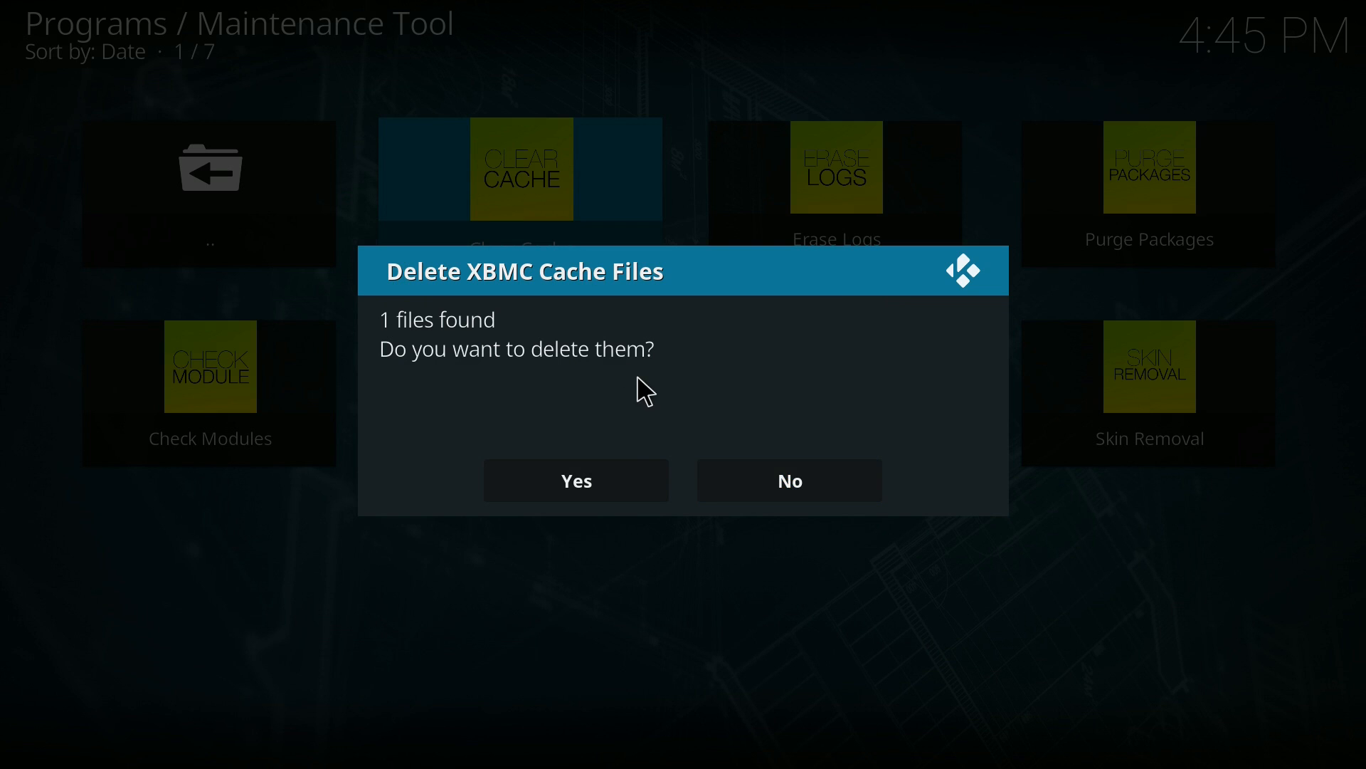
{"action": "left_click", "coordinate": [574, 479]}
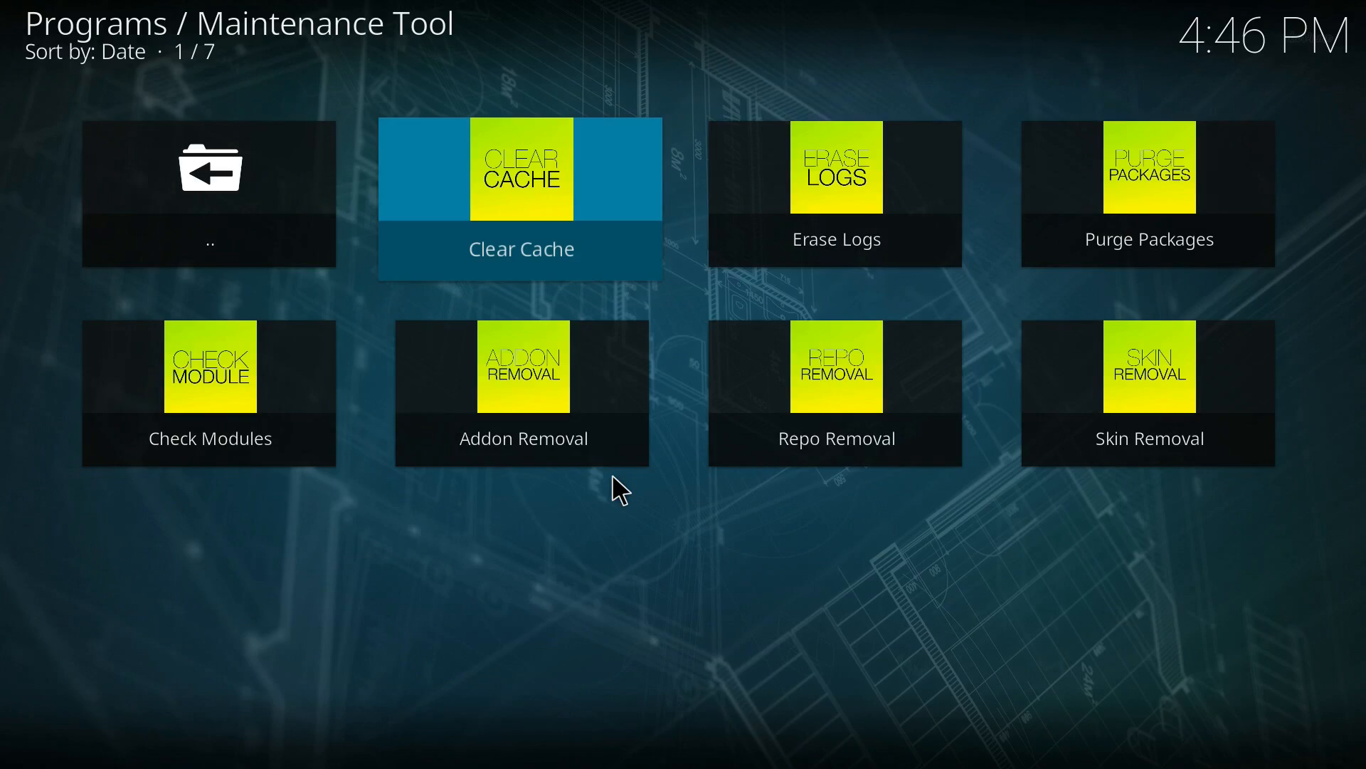
{"action": "left_click", "coordinate": [521, 169]}
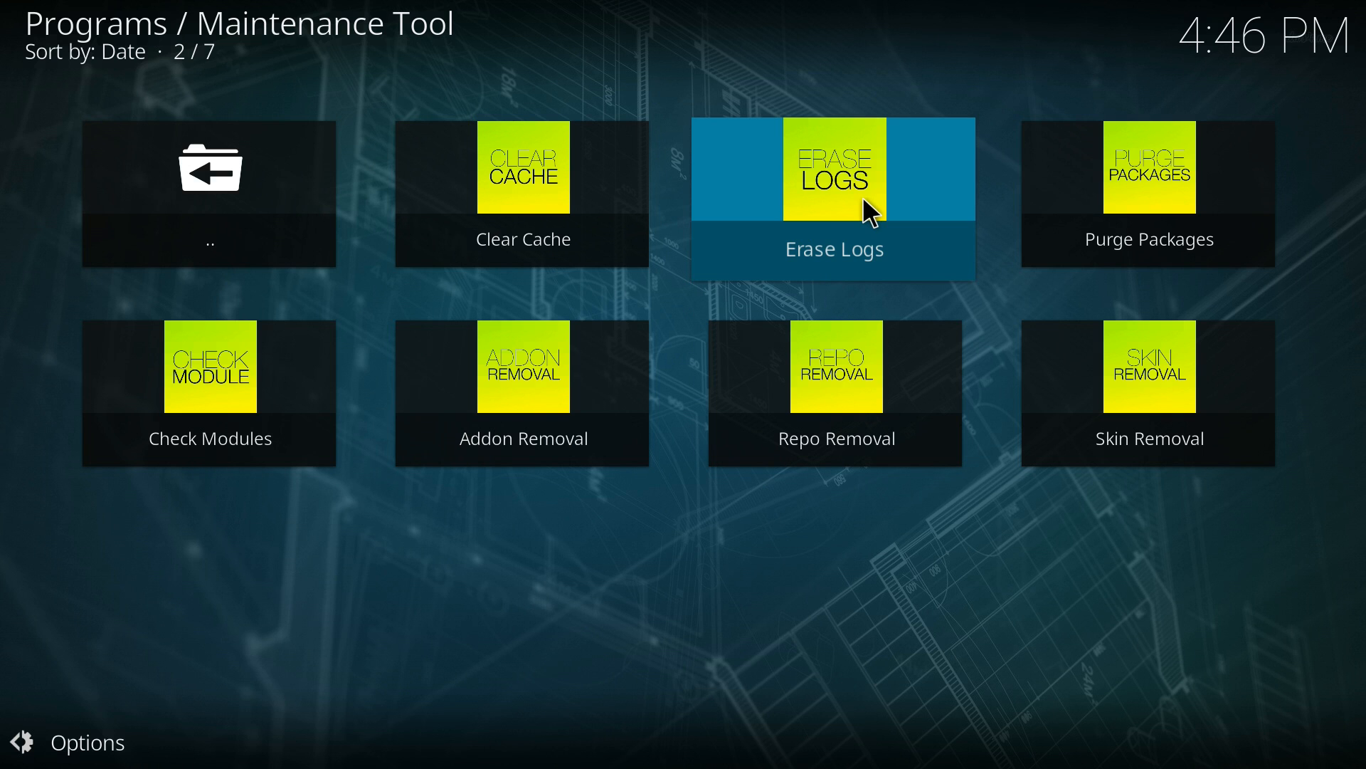
{"action": "mouse_move", "coordinate": [1147, 365]}
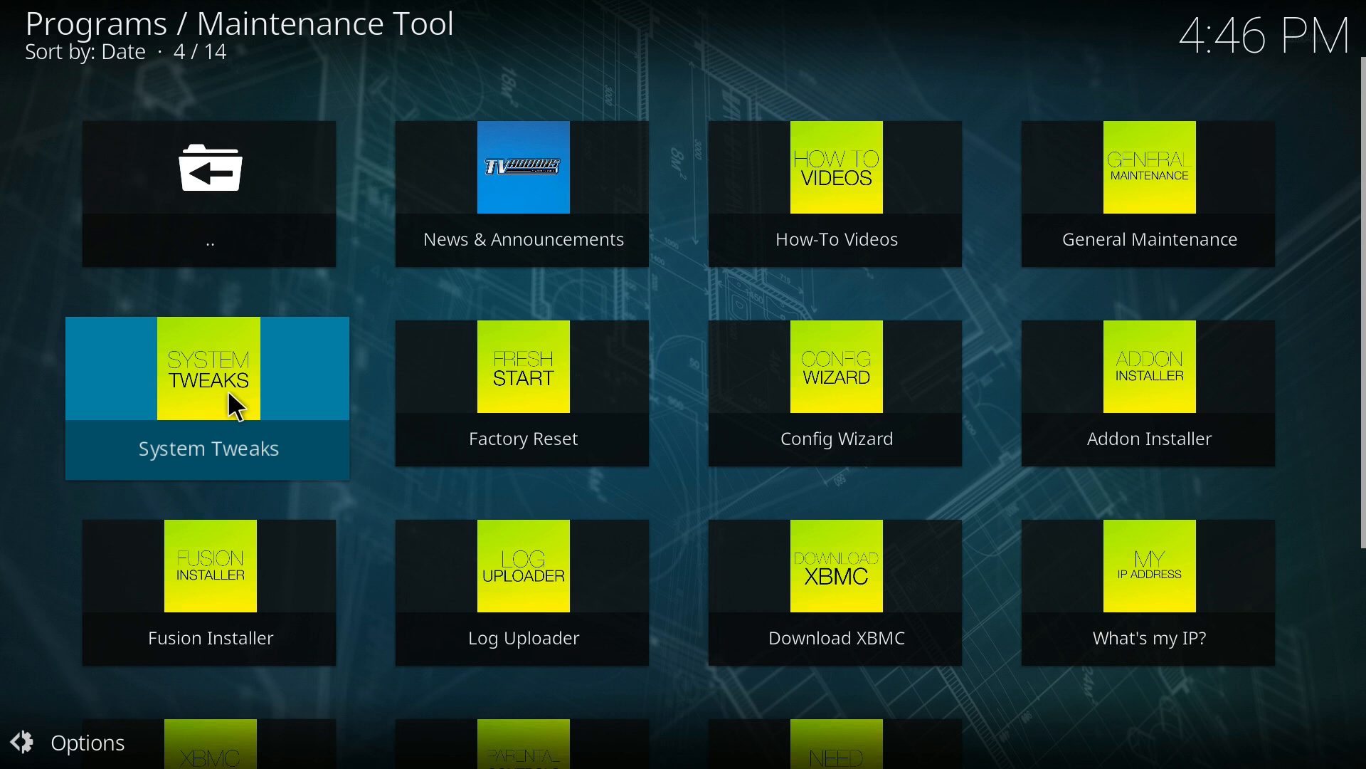
- Enable Zero Caching Settings under System Tweaks, confirming the backup, then return home
{"action": "left_click", "coordinate": [208, 368]}
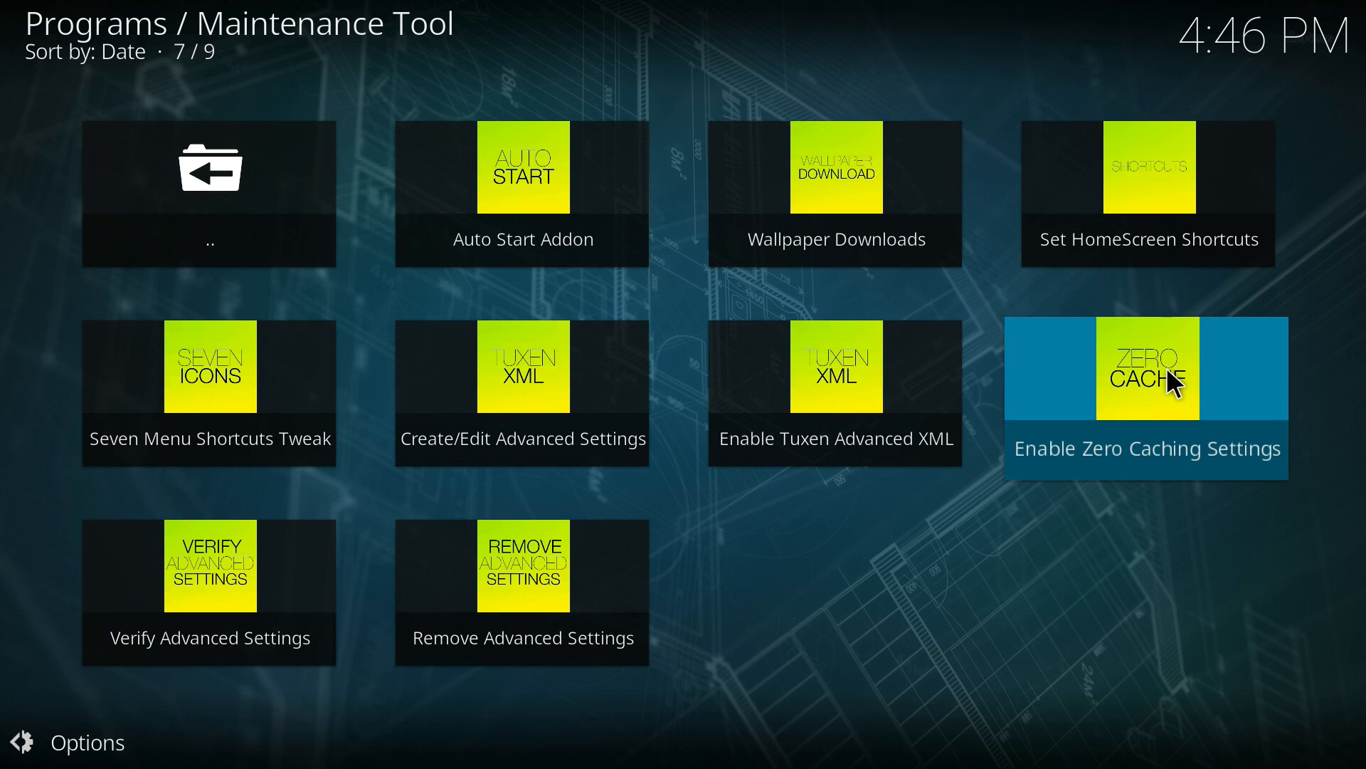
{"action": "left_click", "coordinate": [1147, 368]}
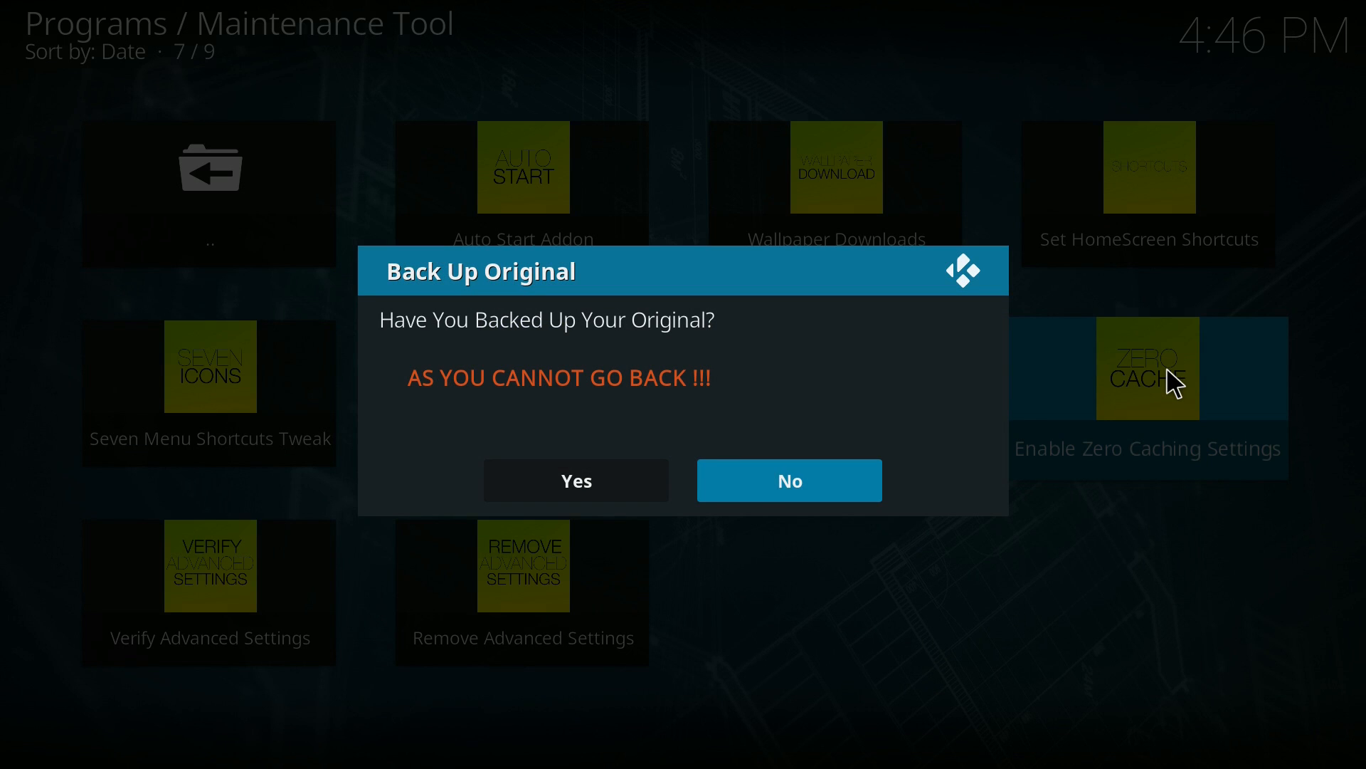
{"action": "mouse_move", "coordinate": [628, 428]}
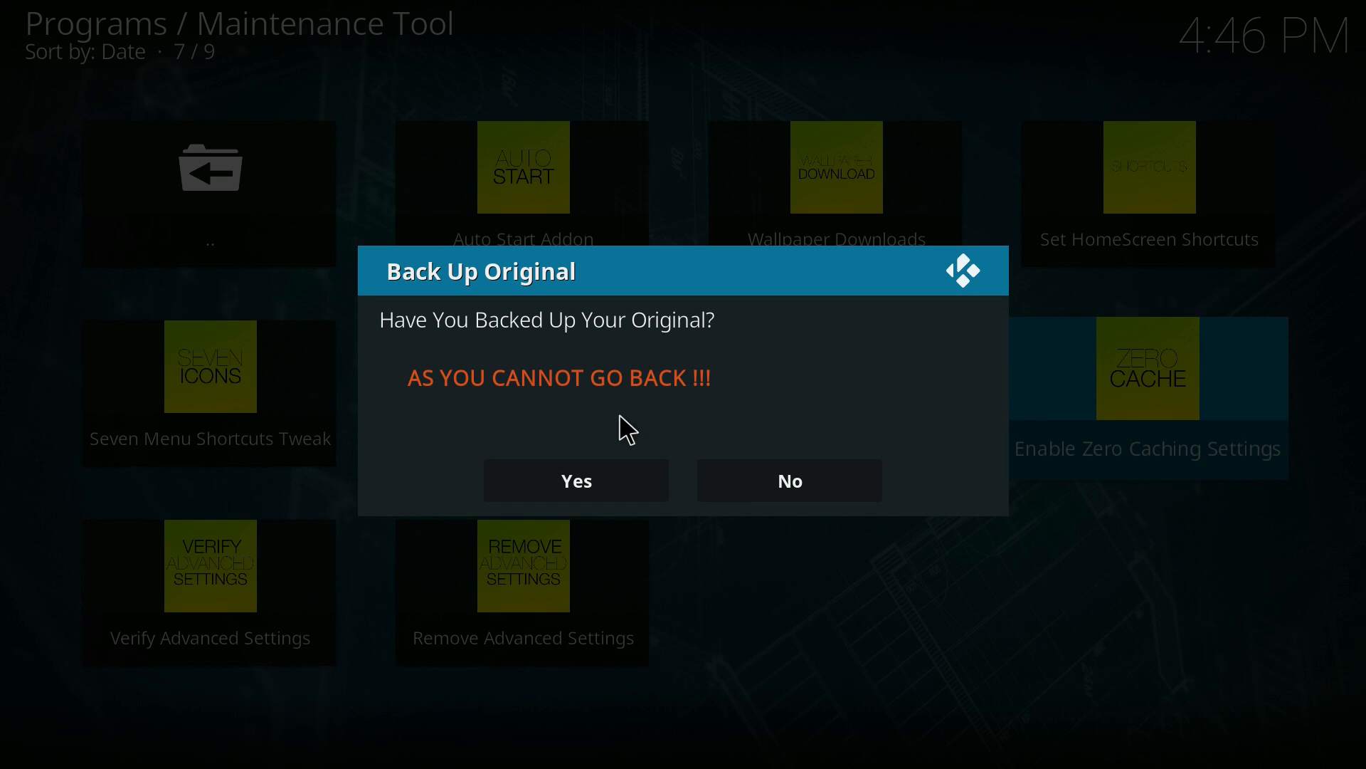
{"action": "left_click", "coordinate": [575, 479]}
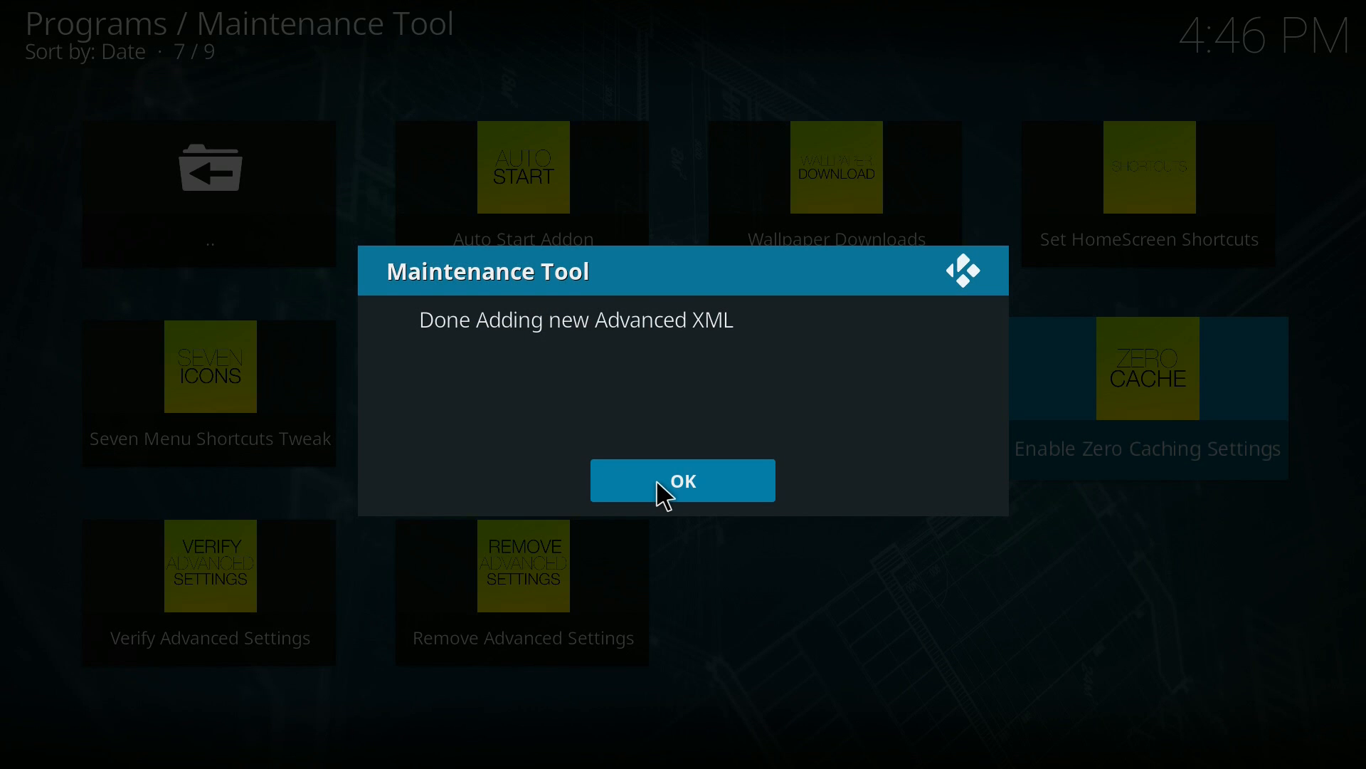
{"action": "left_click", "coordinate": [682, 480]}
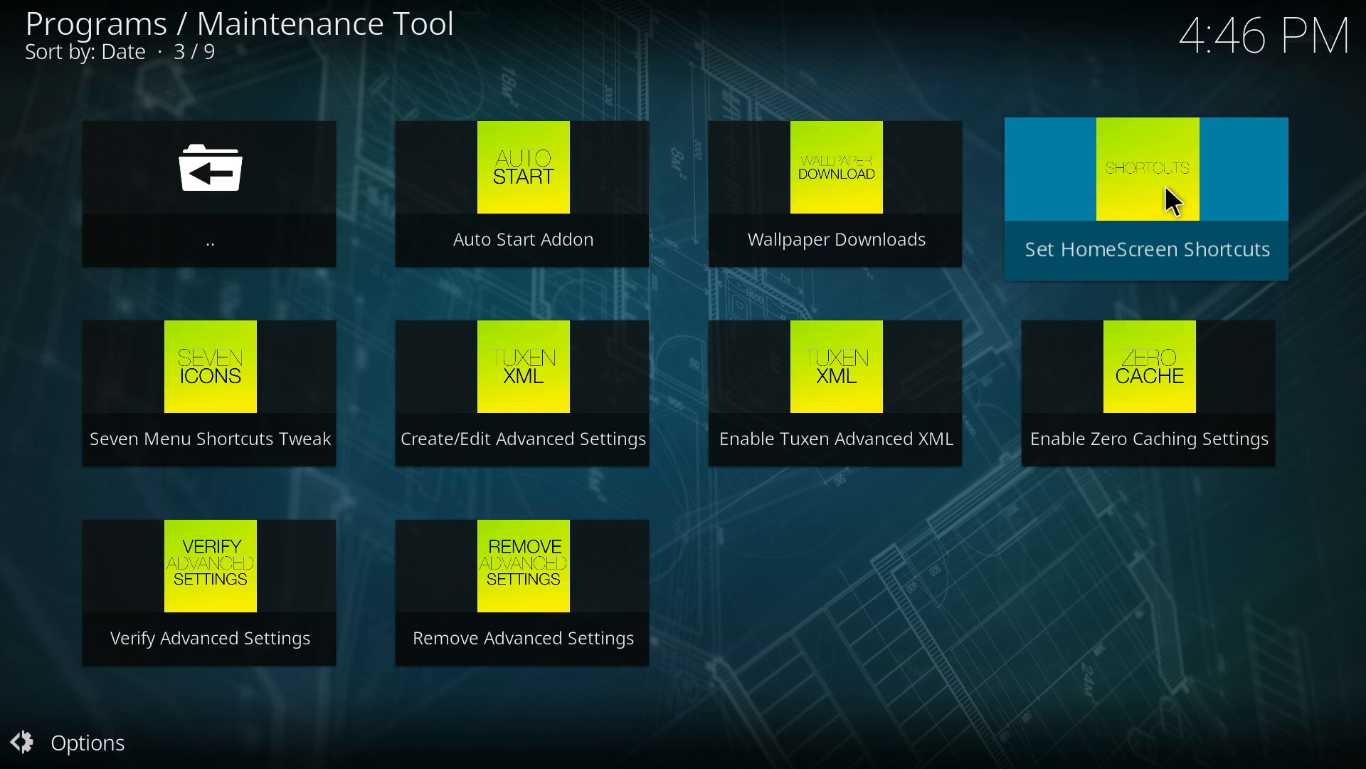
{"action": "key", "text": "left"}
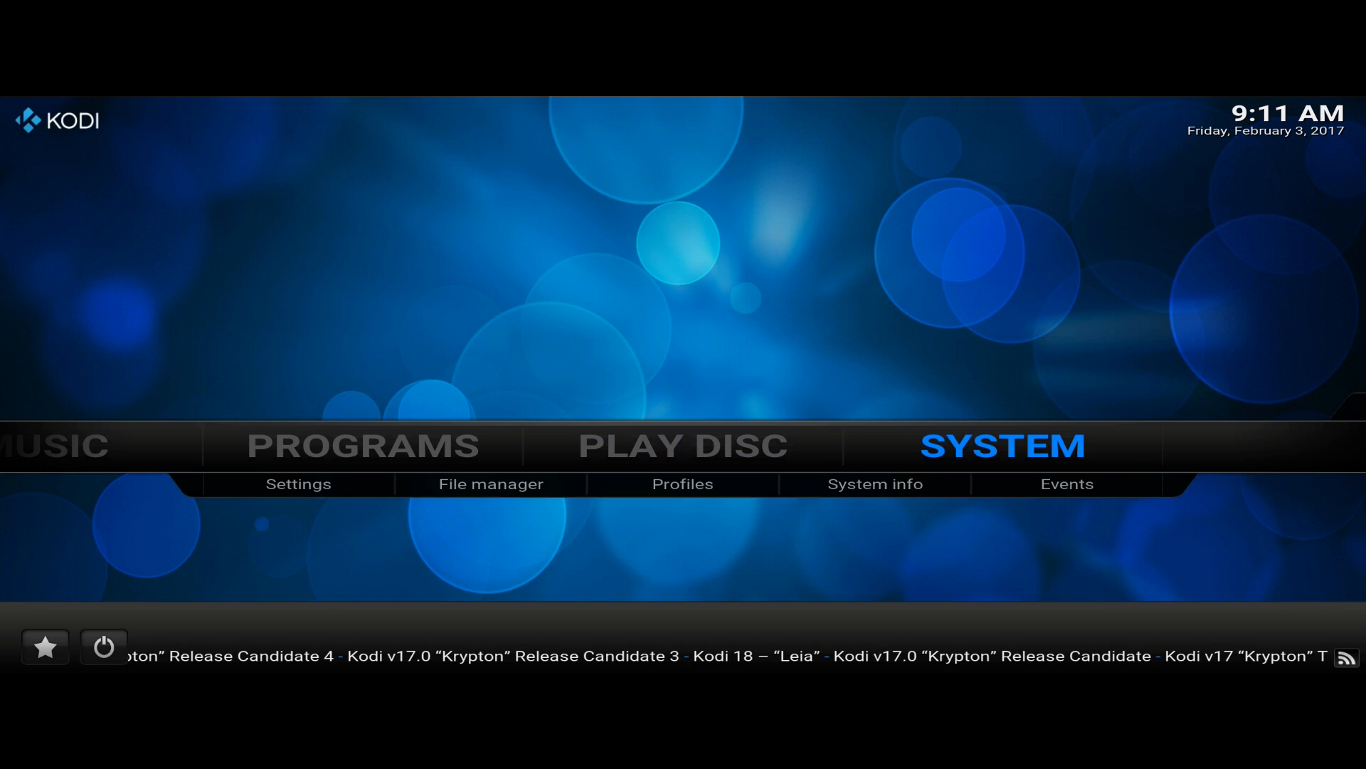
{"action": "mouse_move", "coordinate": [669, 515]}
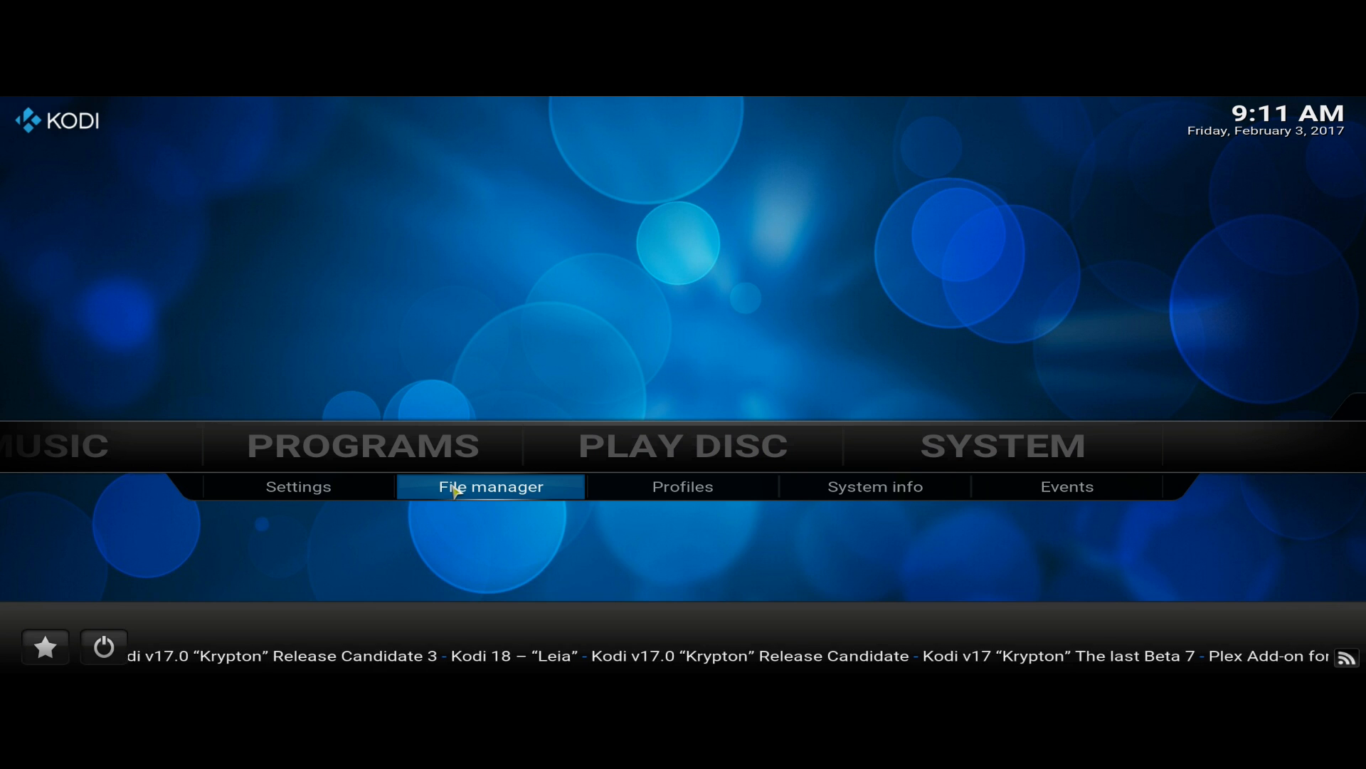
- Open the File manager from the SYSTEM menu showing its root panes
{"action": "left_click", "coordinate": [490, 487]}
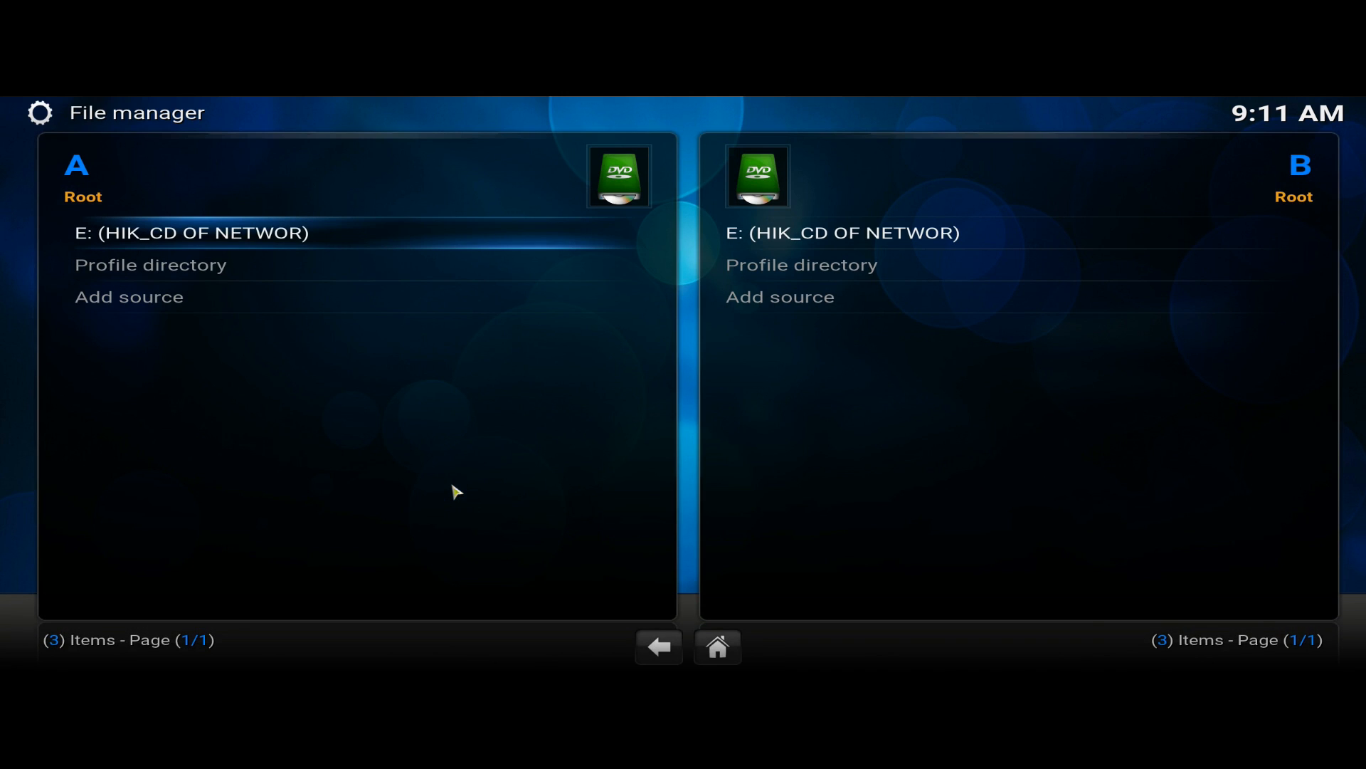
{"action": "left_click", "coordinate": [129, 296]}
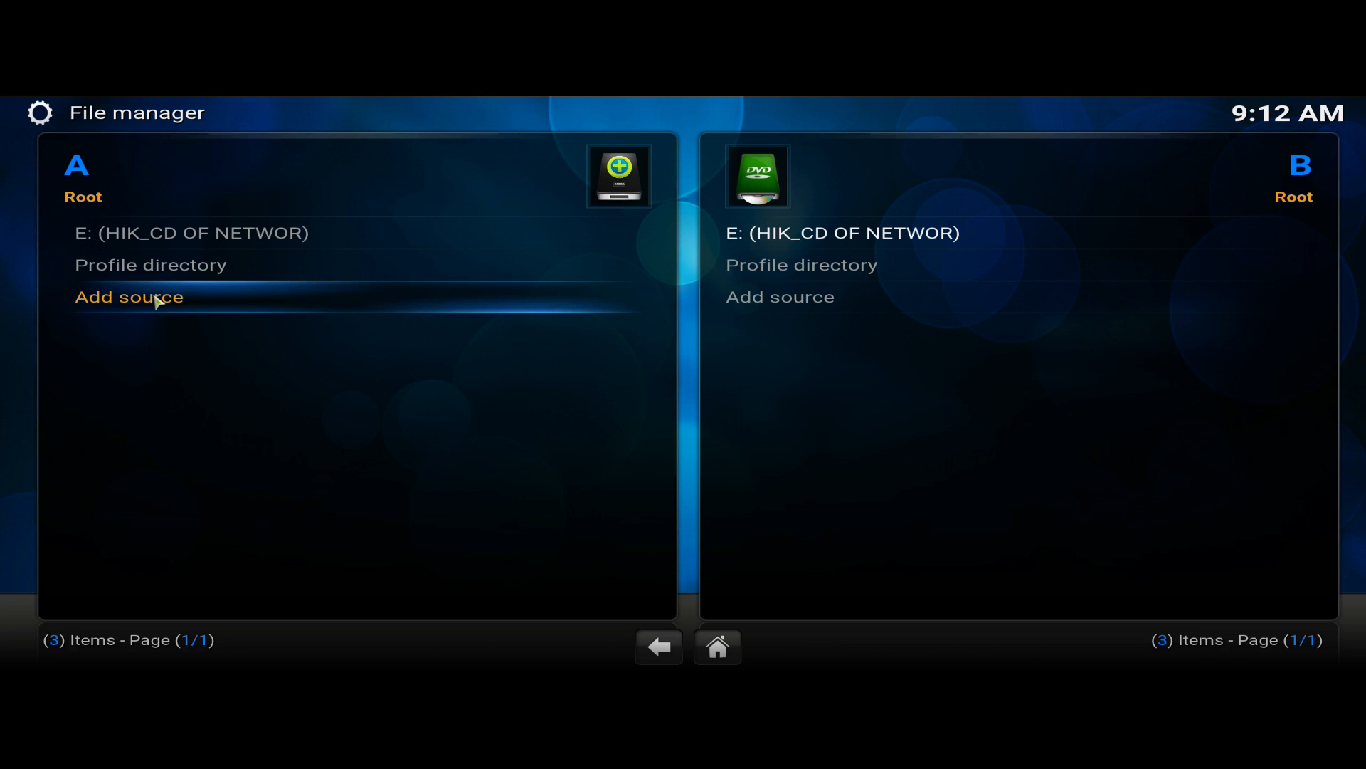
{"action": "mouse_move", "coordinate": [191, 350]}
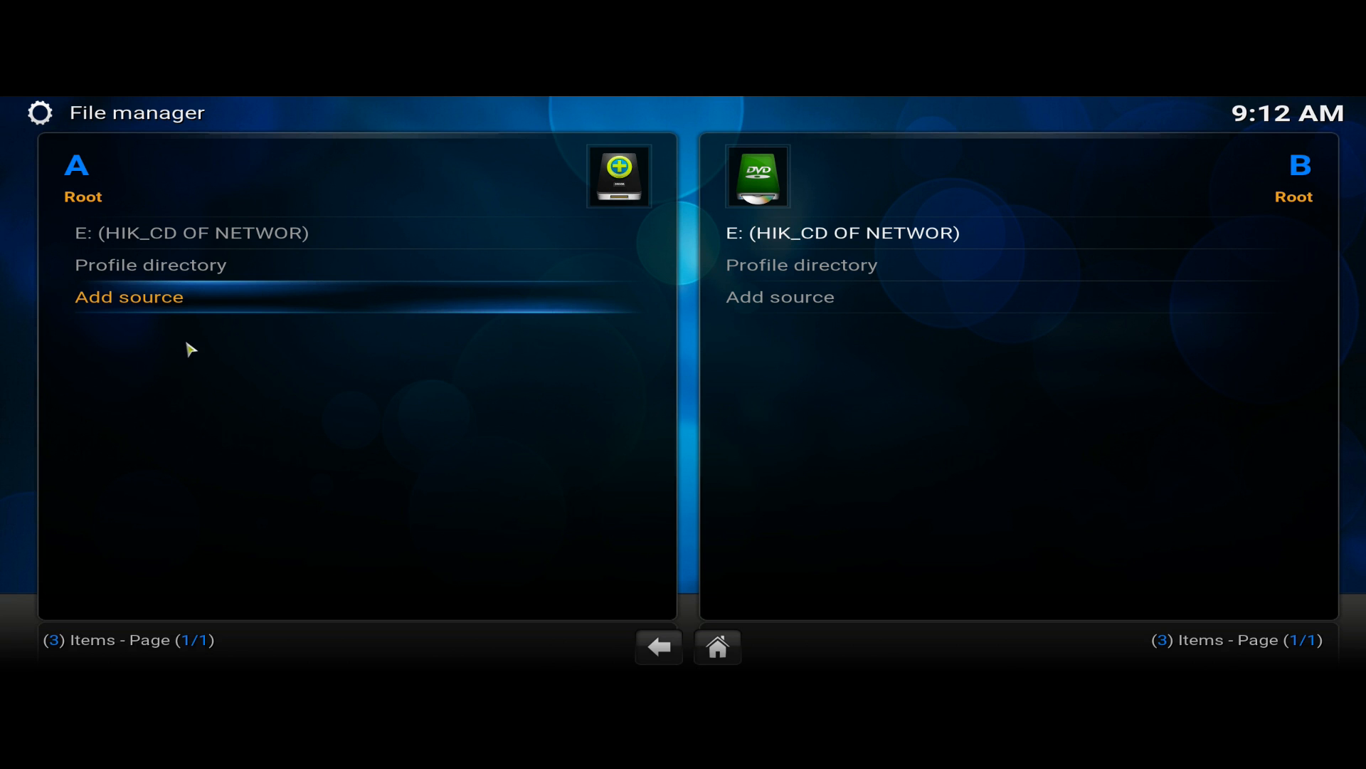
{"action": "mouse_move", "coordinate": [141, 297]}
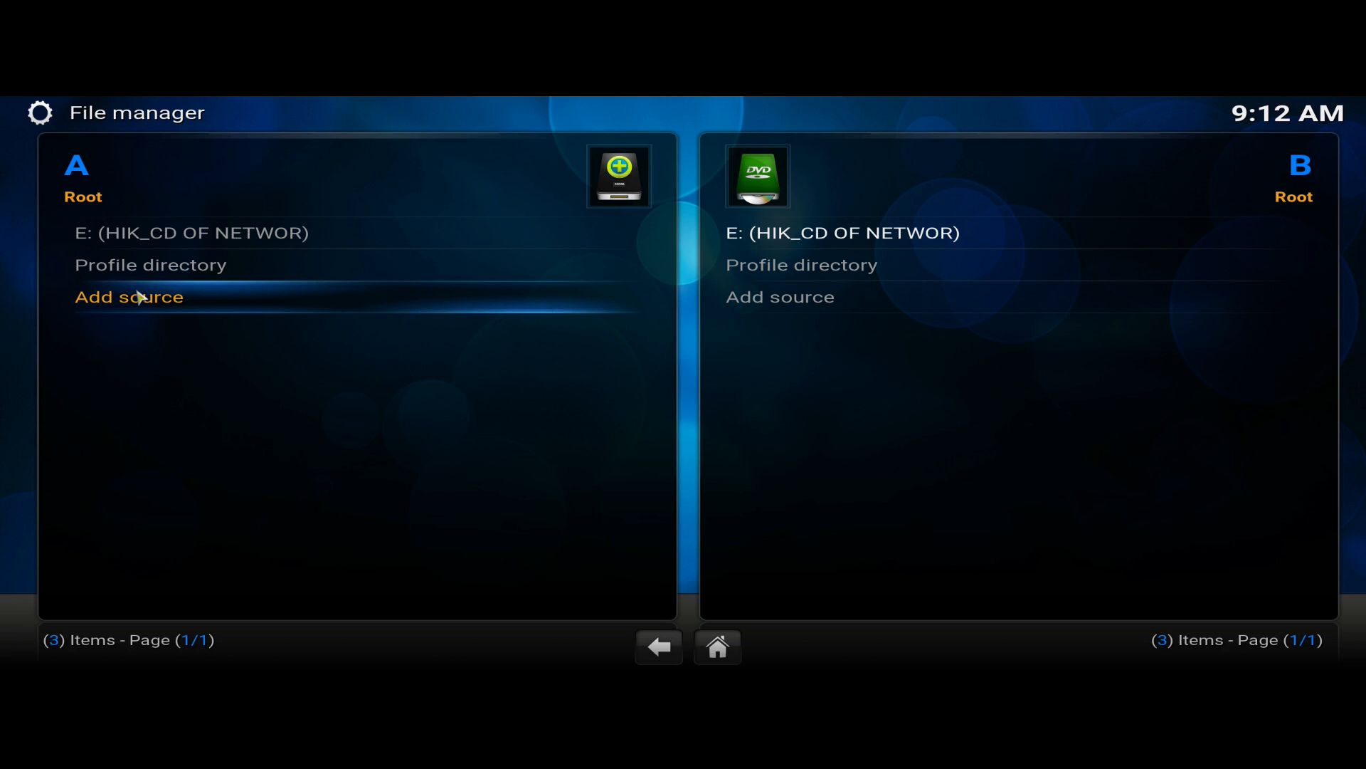
{"action": "left_click", "coordinate": [128, 296]}
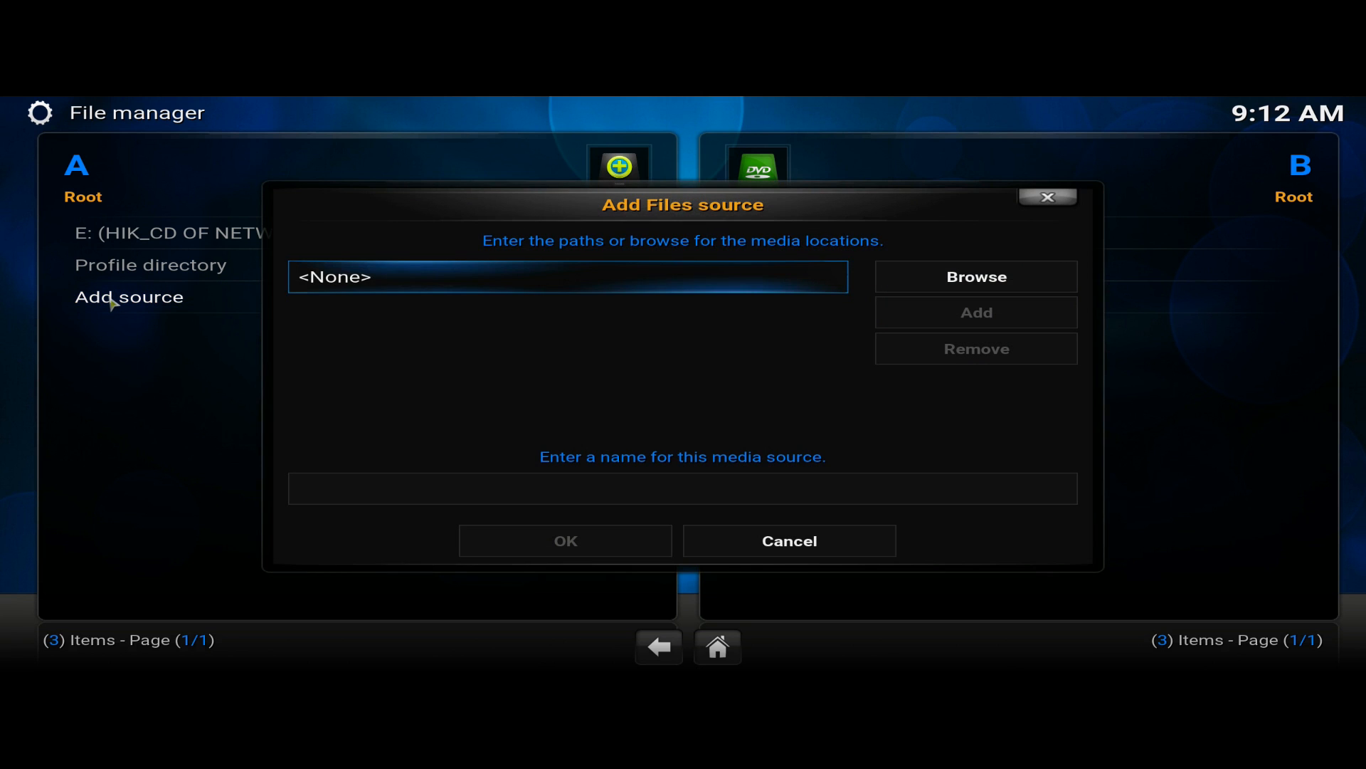
{"action": "left_click", "coordinate": [568, 276]}
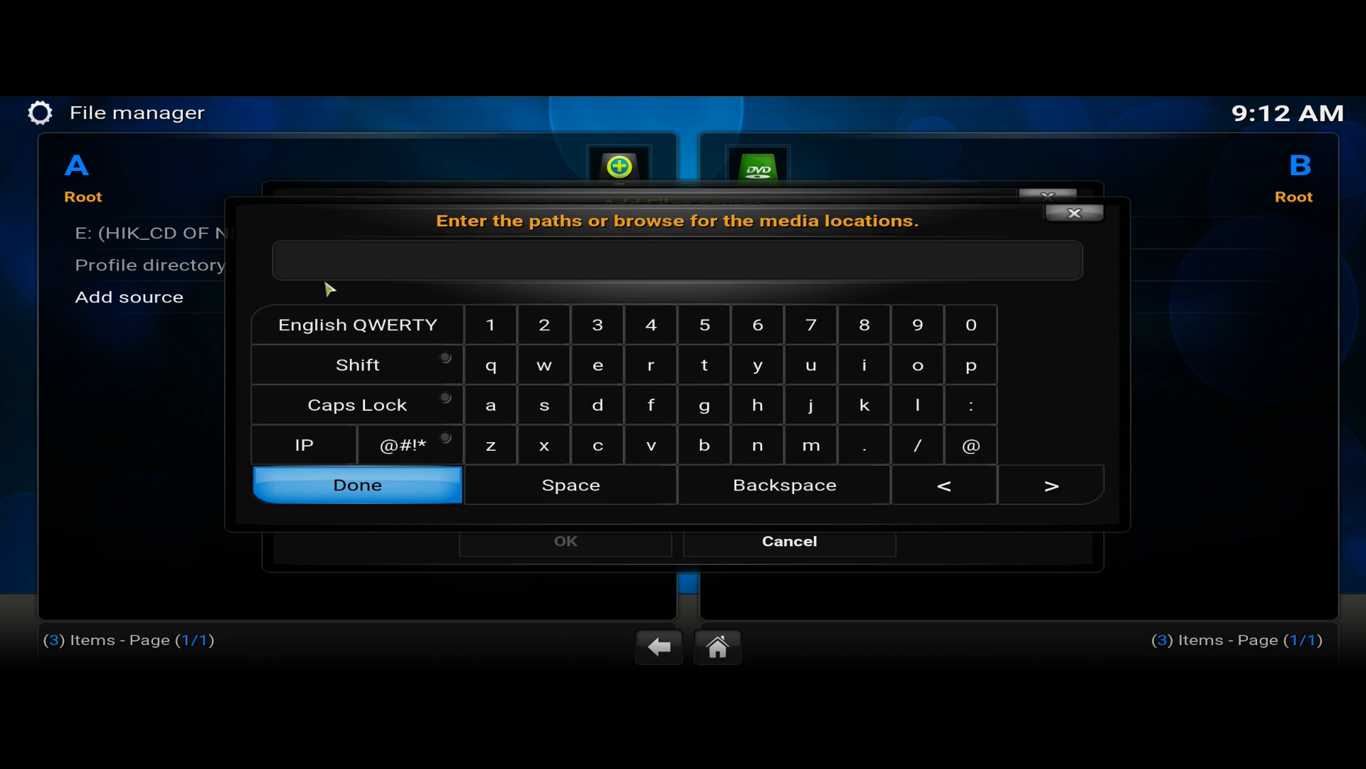
{"action": "type", "text": "http://"}
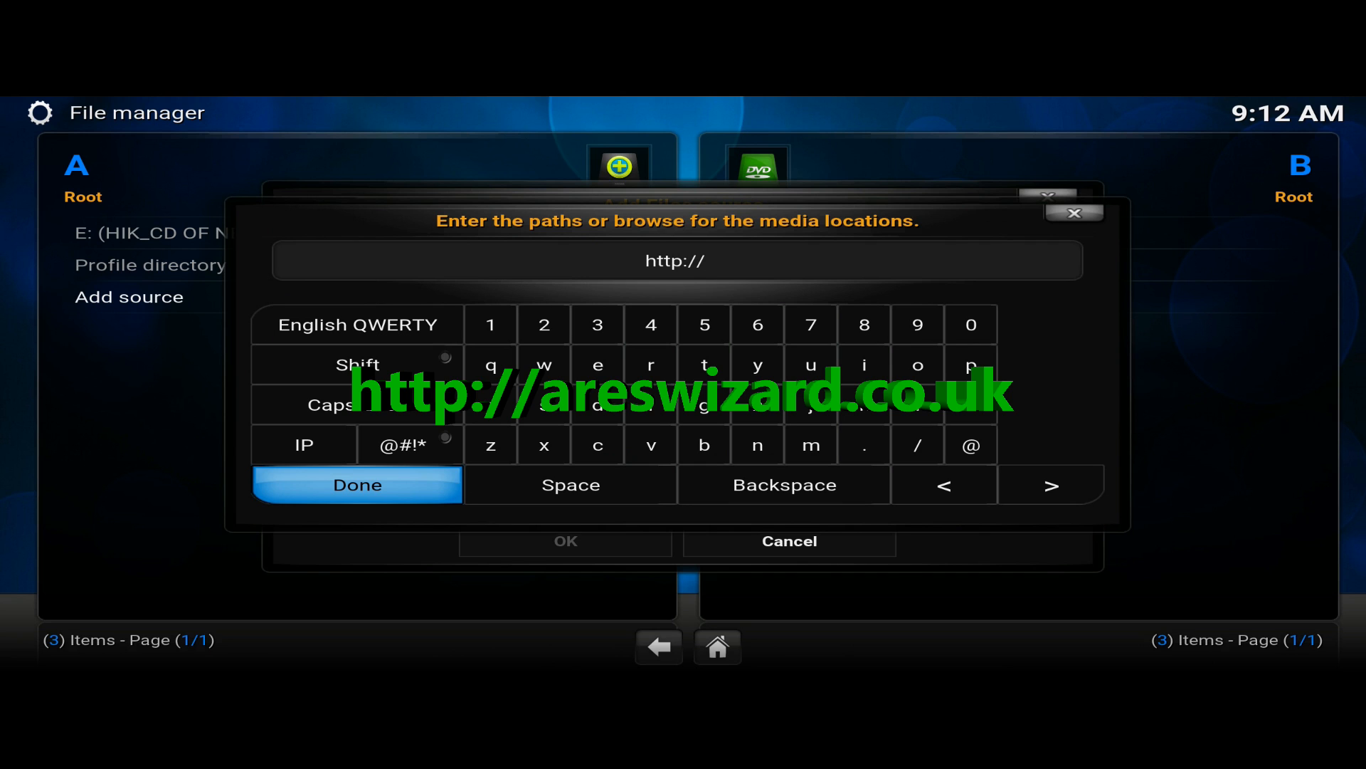
{"action": "left_click", "coordinate": [677, 259]}
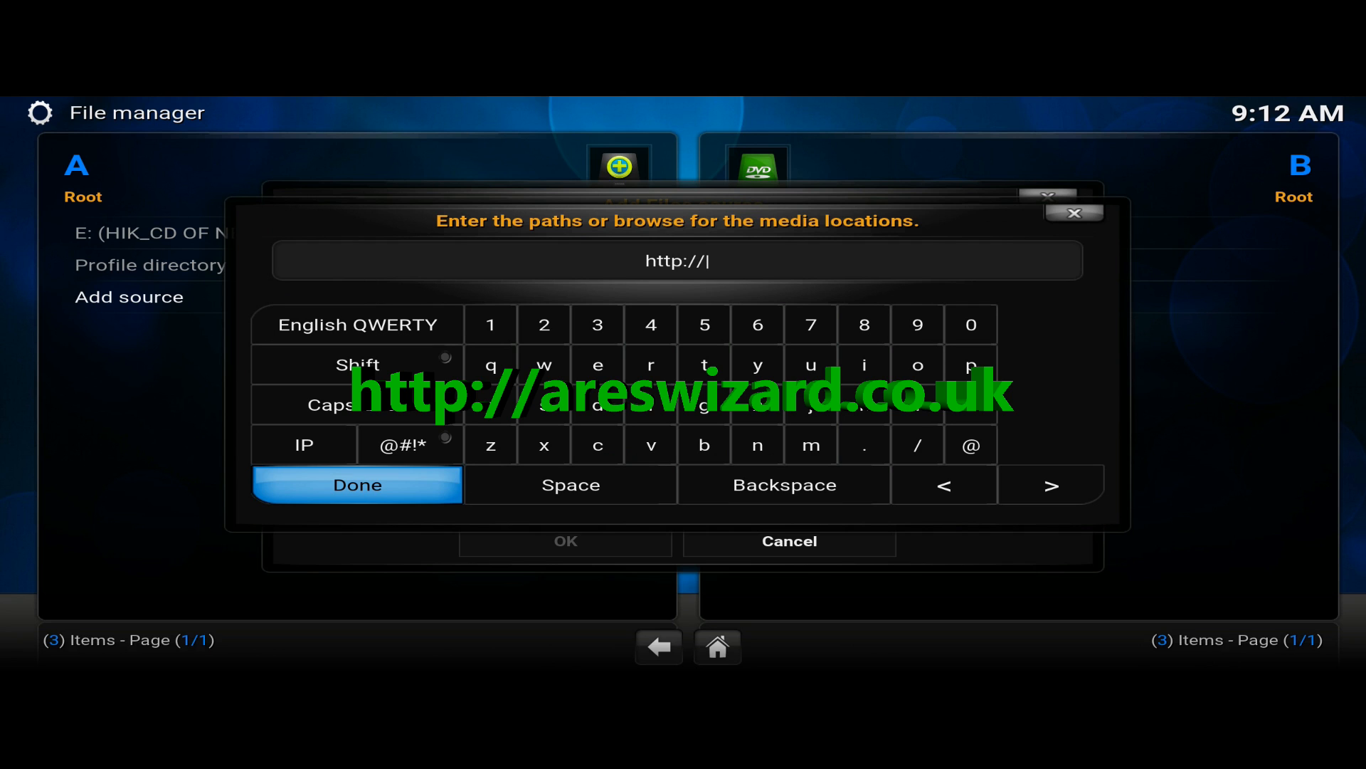
{"action": "type", "text": "ar"}
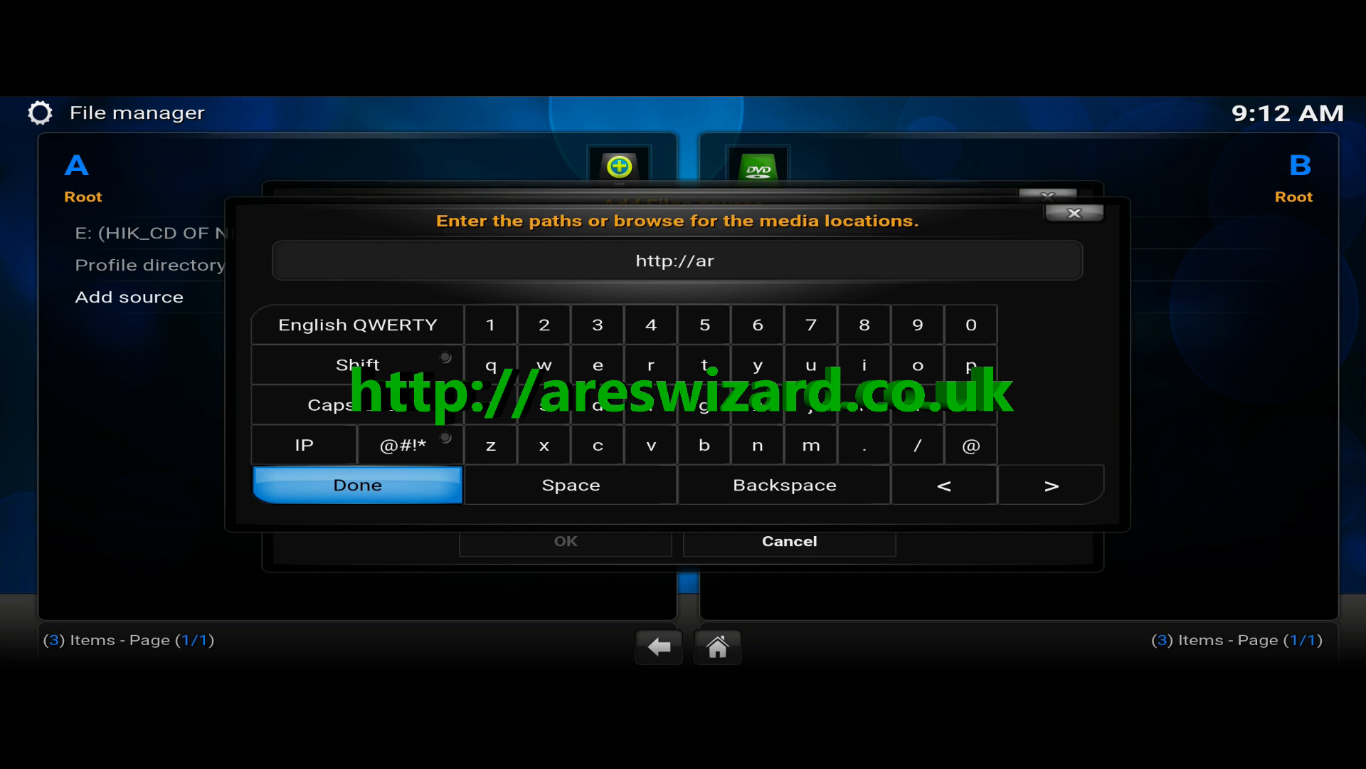
{"action": "type", "text": "es"}
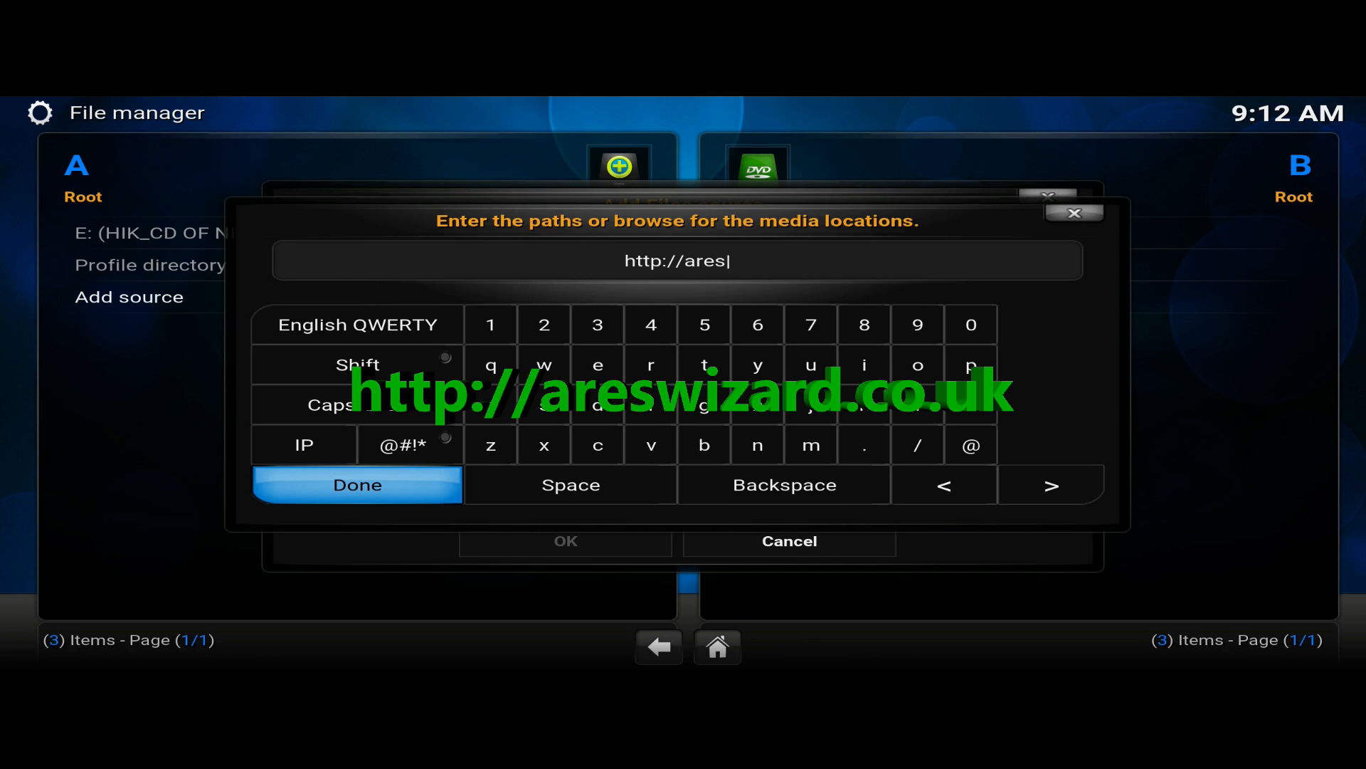
{"action": "type", "text": "wizard"}
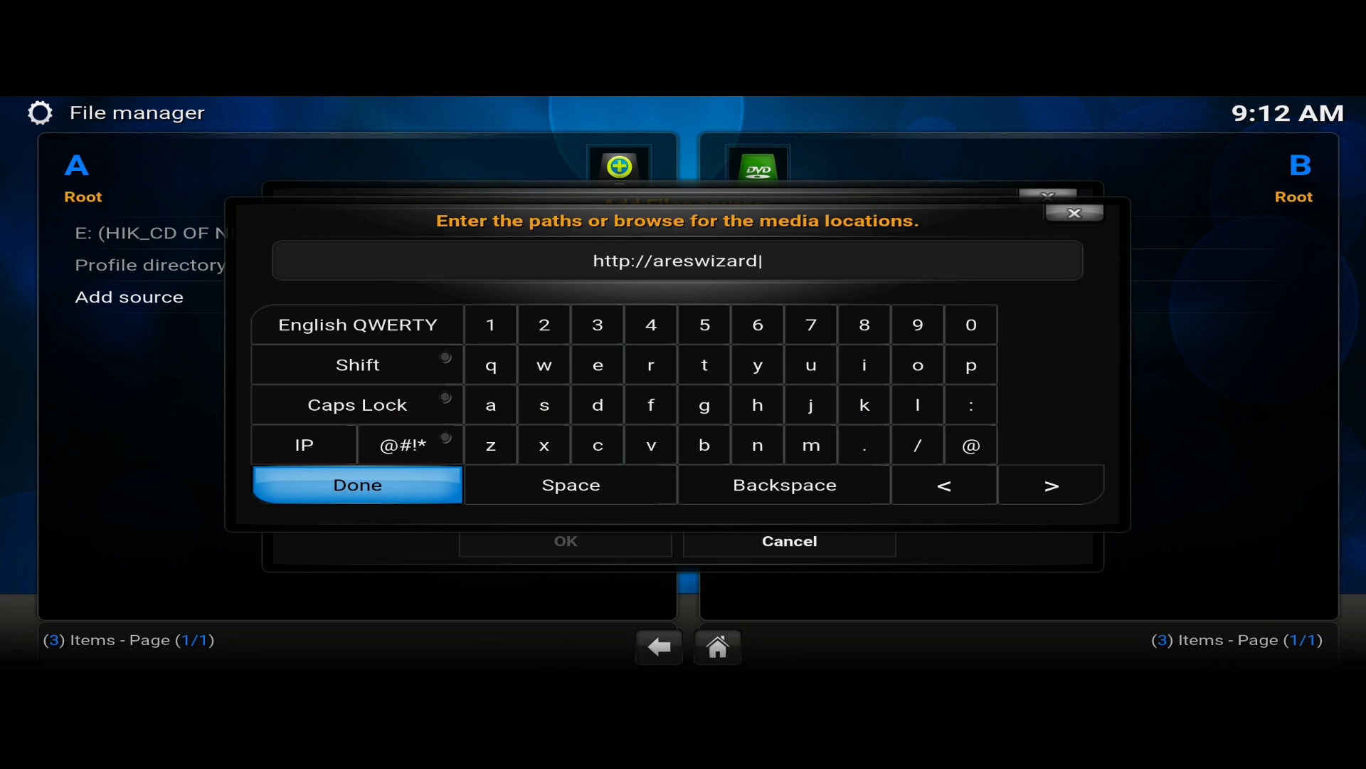
{"action": "type", "text": ".co.uk"}
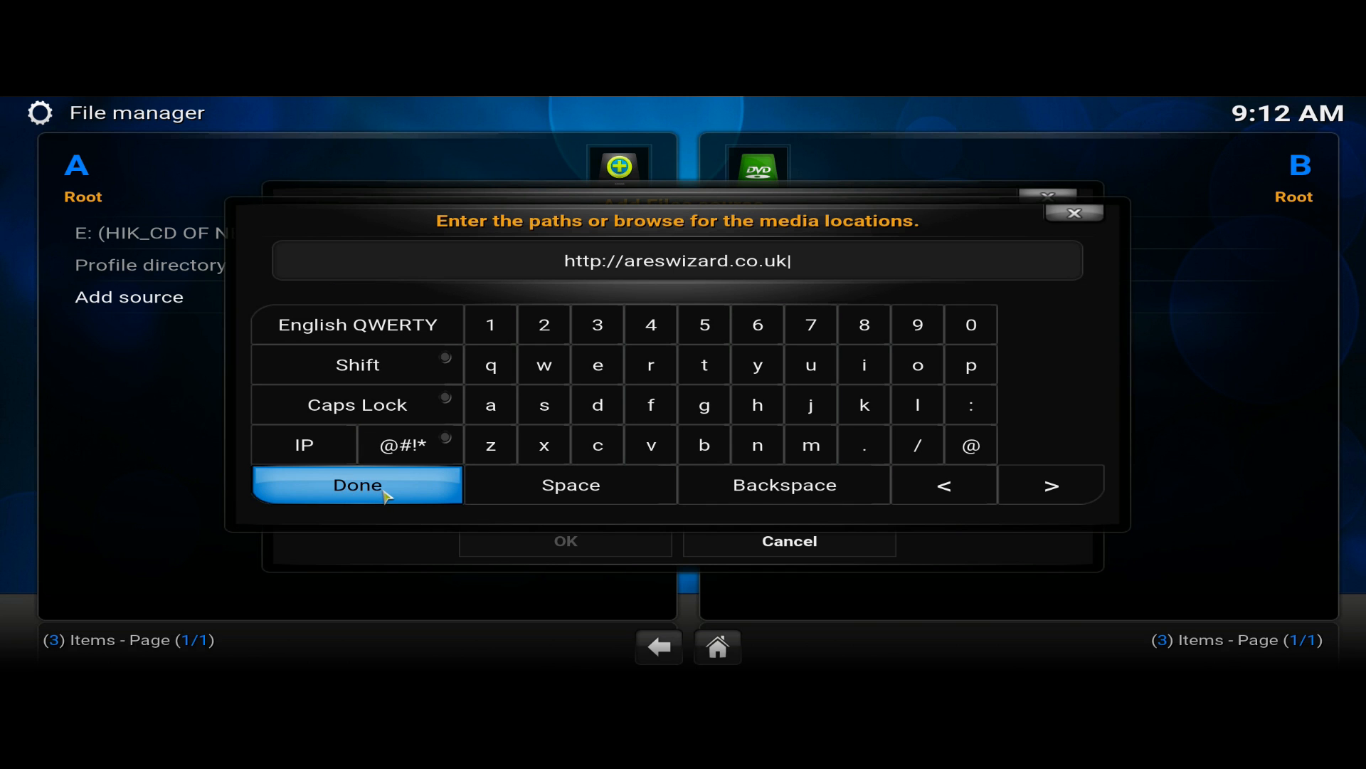
{"action": "left_click", "coordinate": [356, 484]}
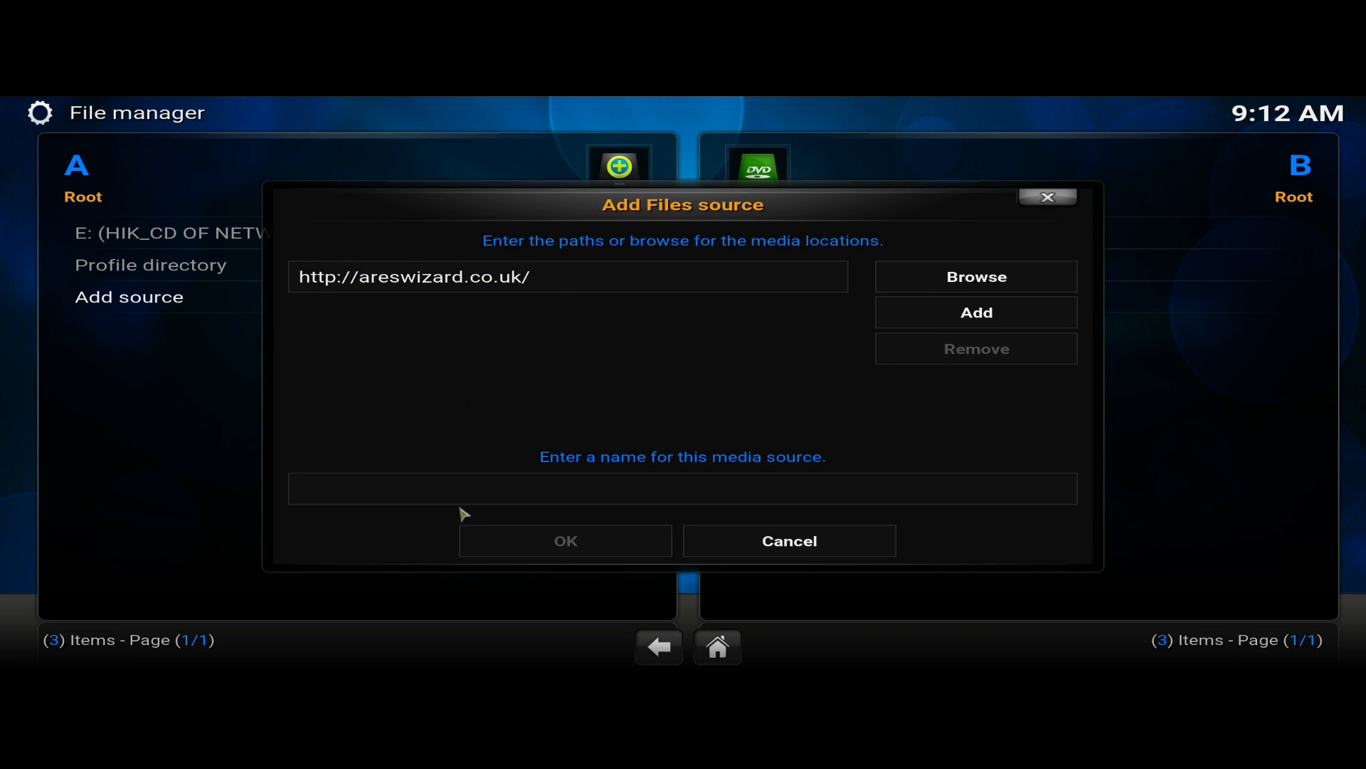
- Name the new source '.ares' and save it
{"action": "left_click", "coordinate": [681, 488]}
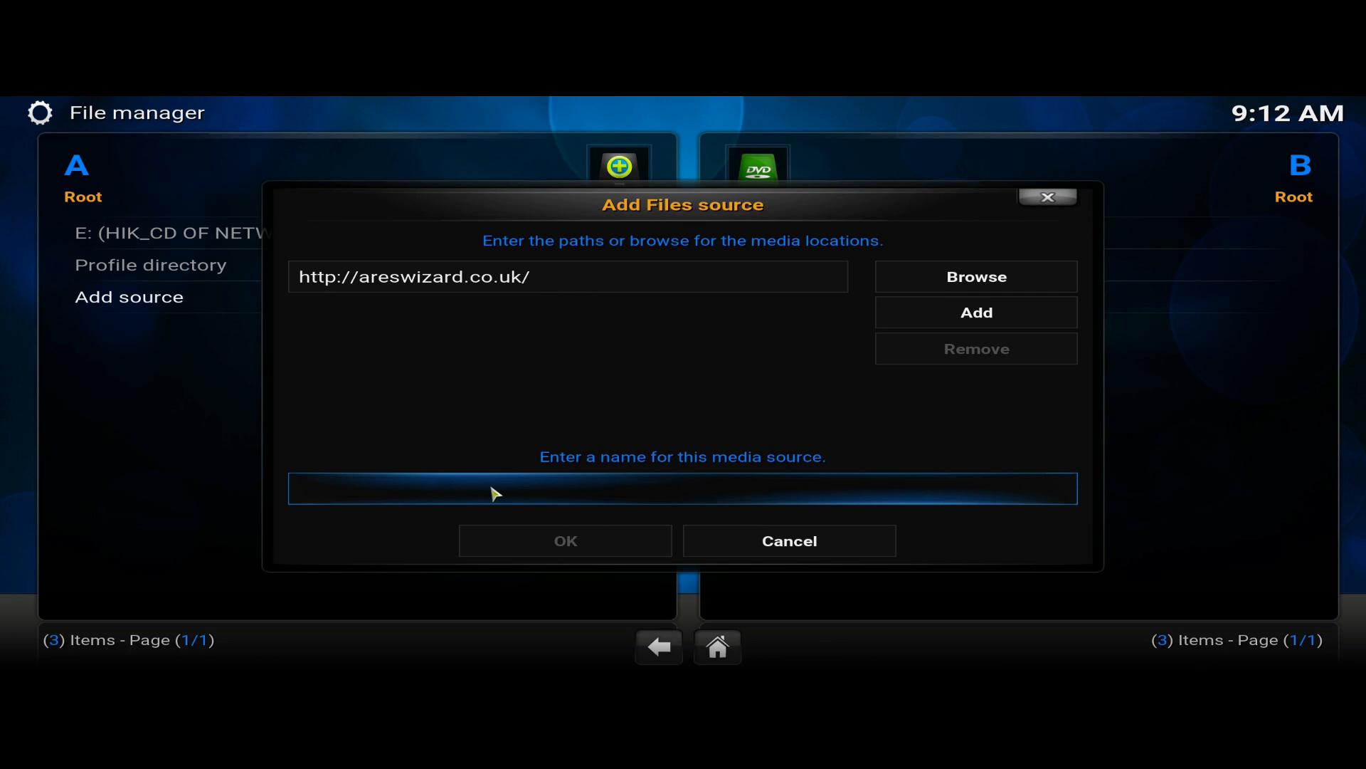
{"action": "type", "text": ".a"}
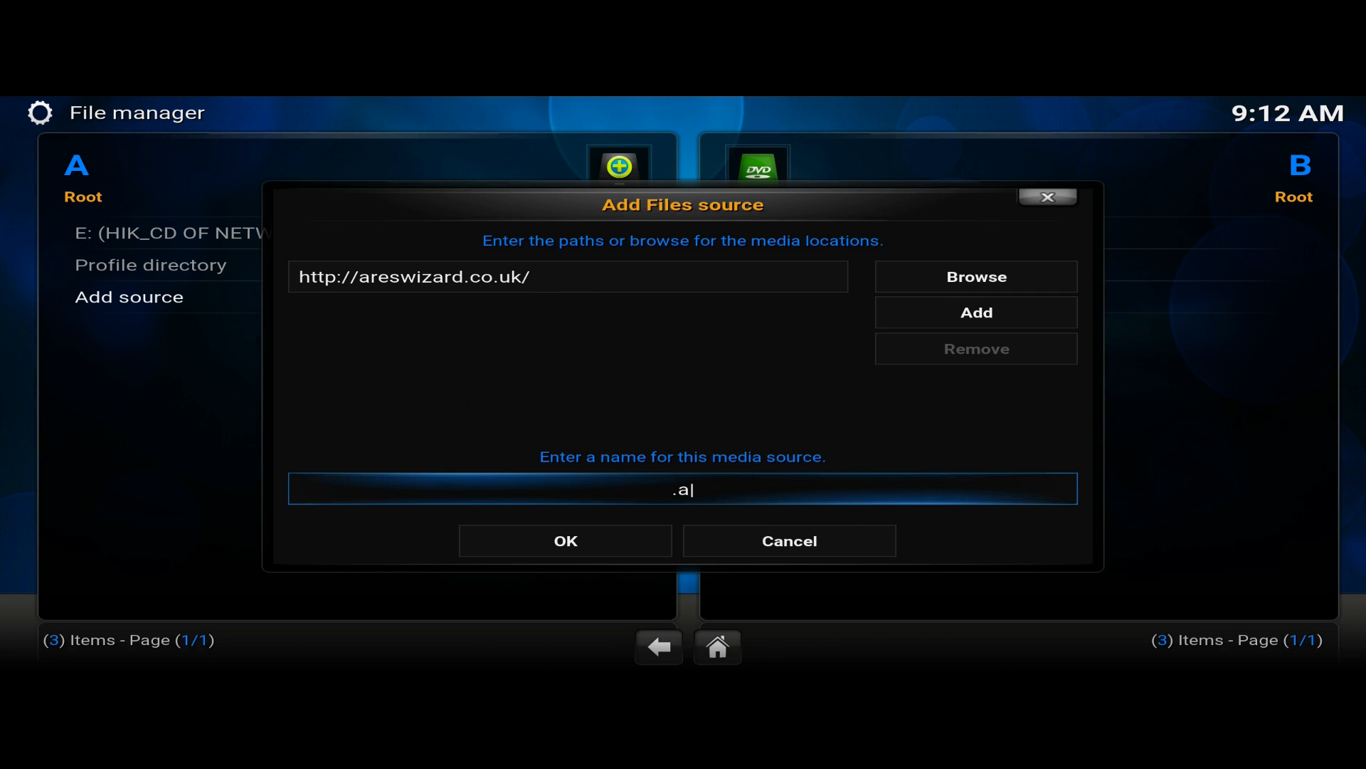
{"action": "type", "text": "res"}
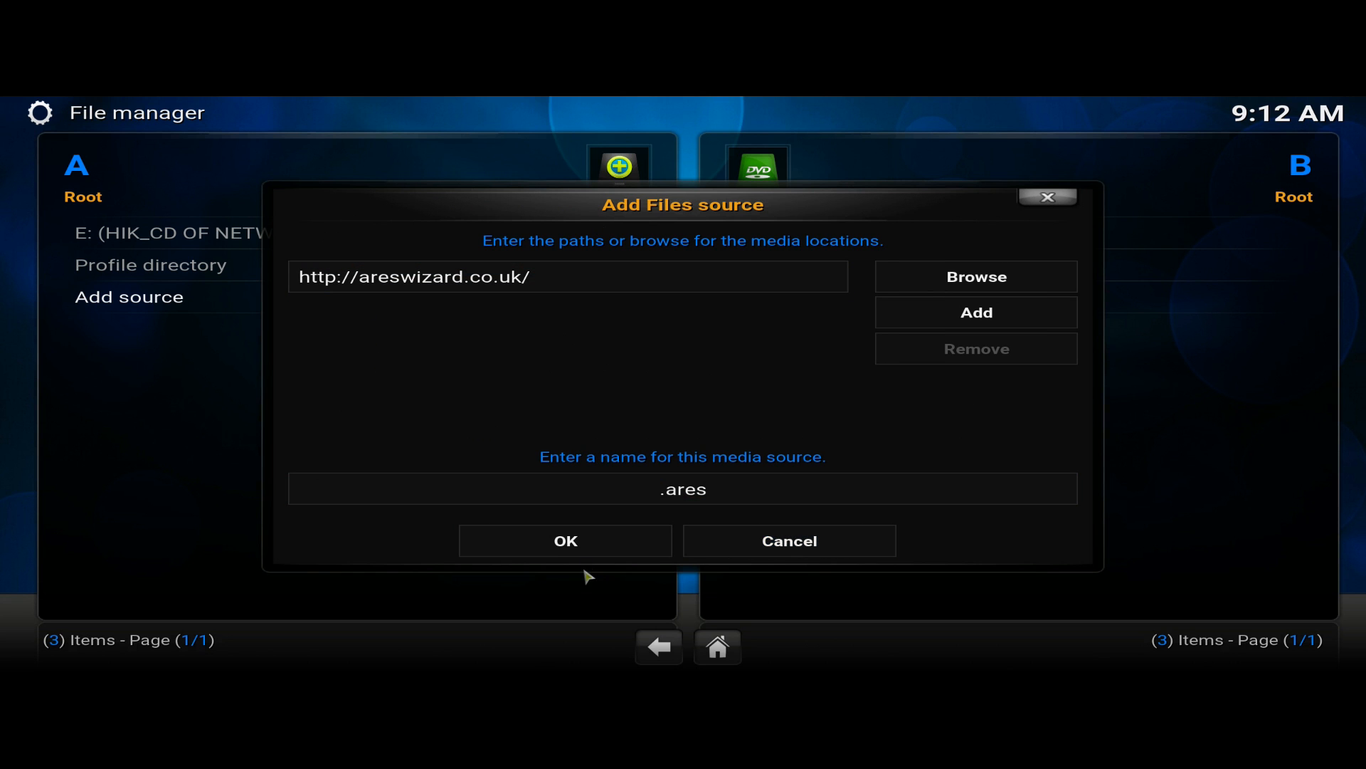
{"action": "left_click", "coordinate": [565, 541]}
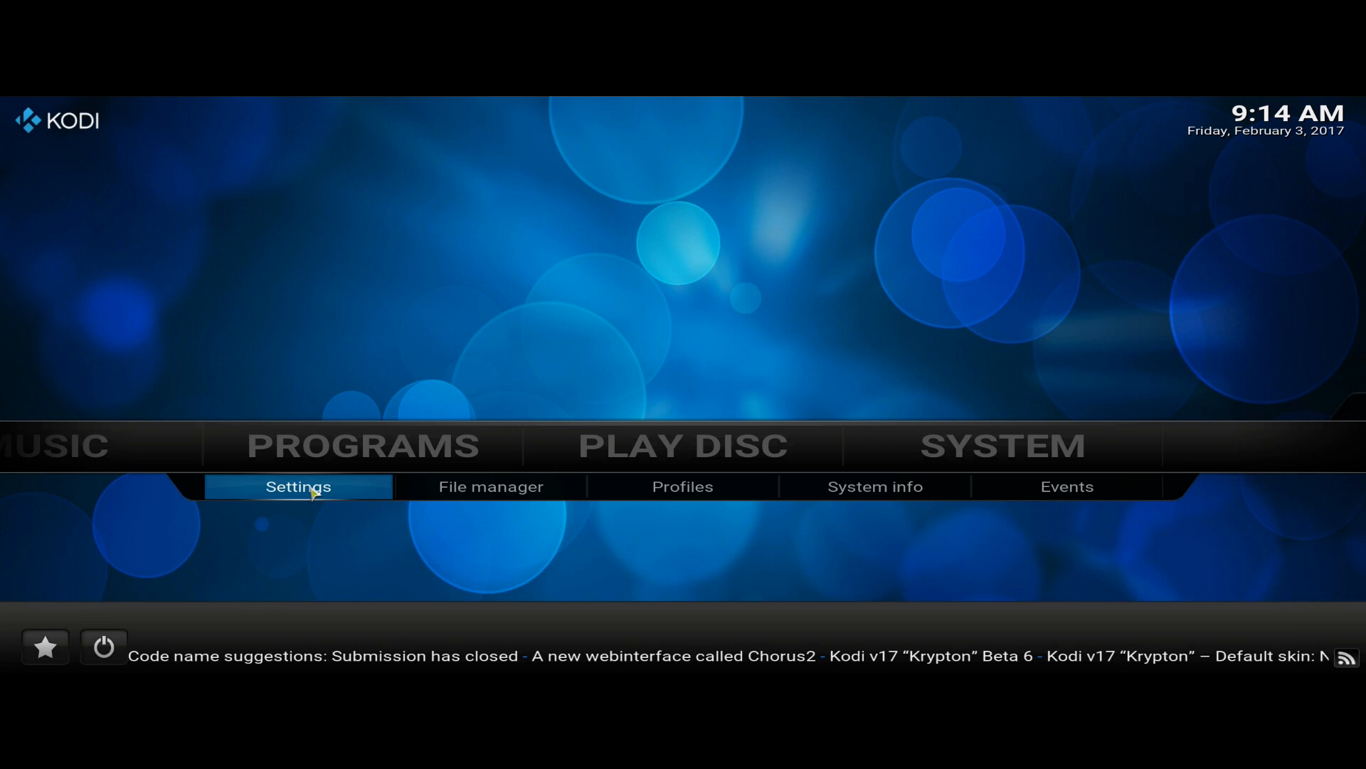
- Install the Ares Wizard zip from the .ares source via Settings > Add-ons > Install from zip file
{"action": "left_click", "coordinate": [297, 485]}
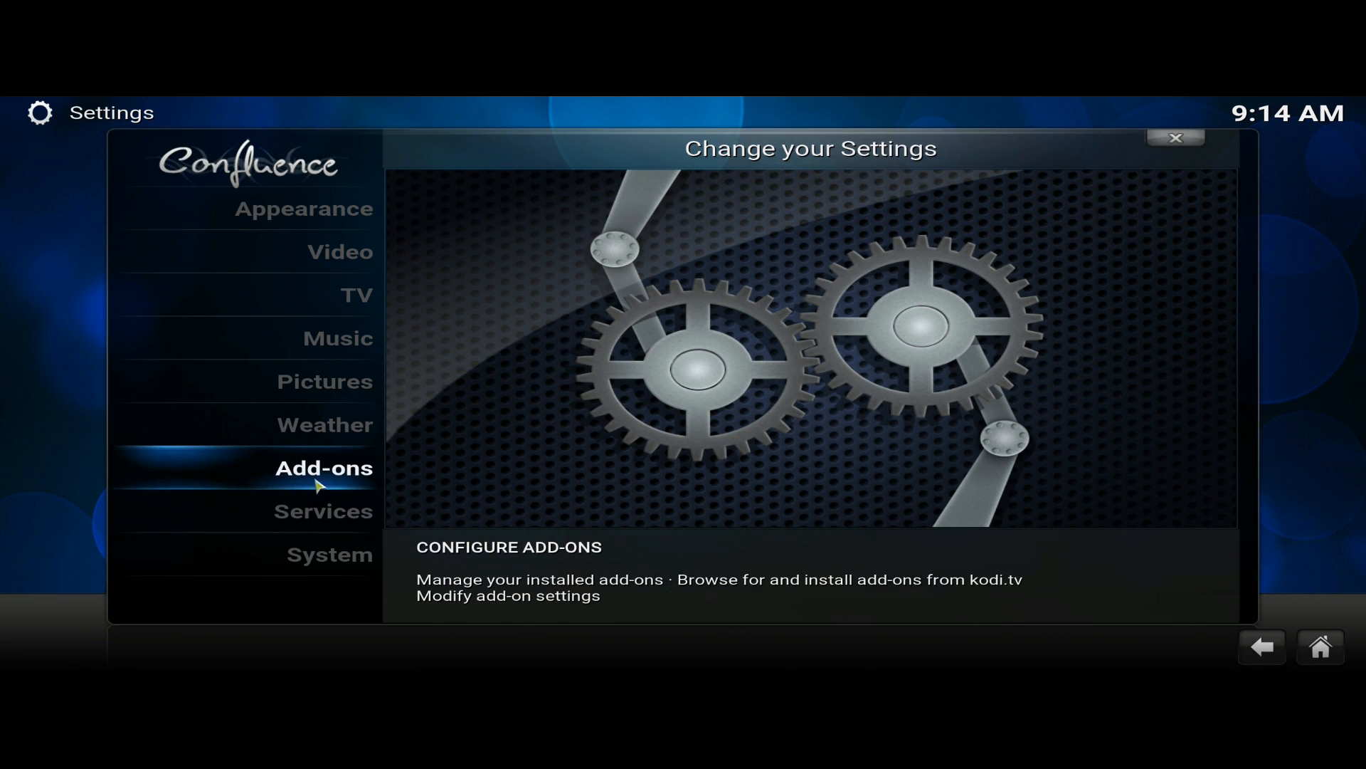
{"action": "left_click", "coordinate": [323, 468]}
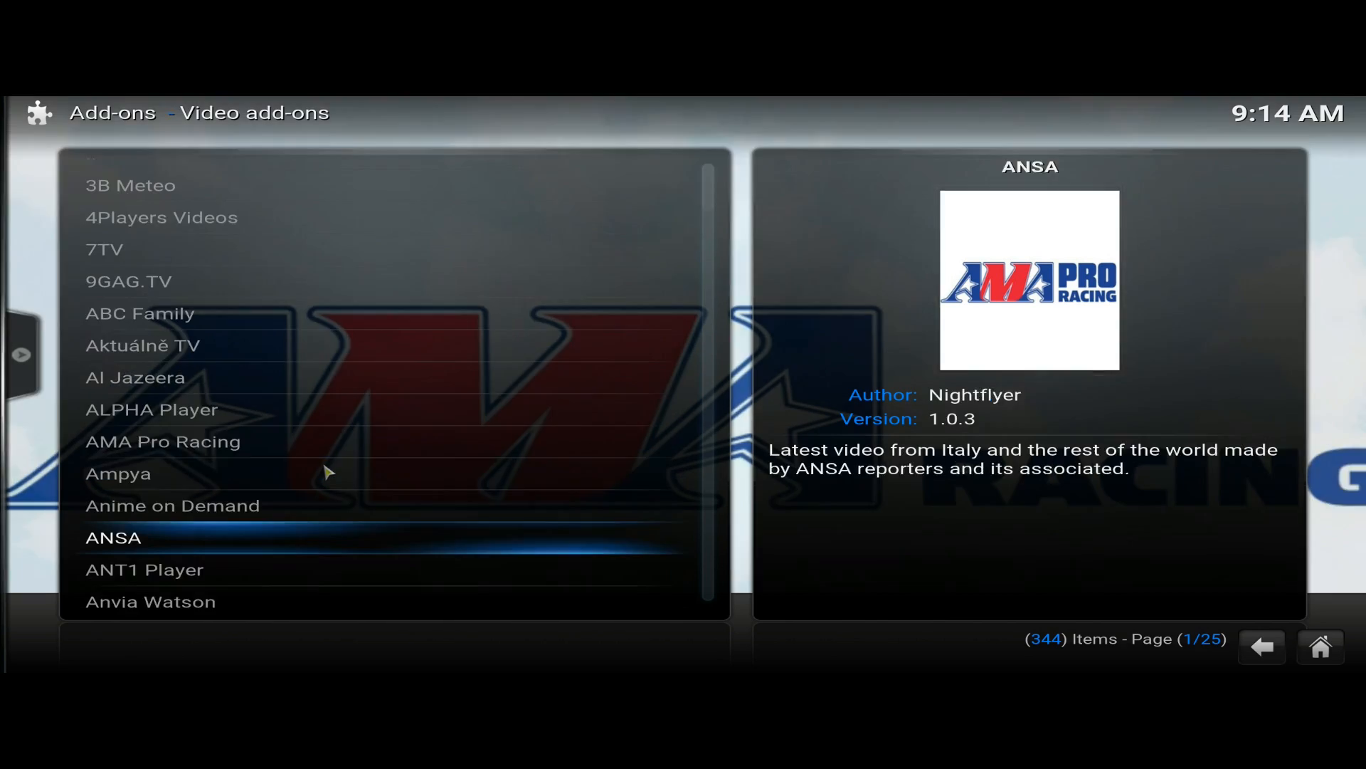
{"action": "scroll", "scroll_direction": "down", "scroll_amount": 3}
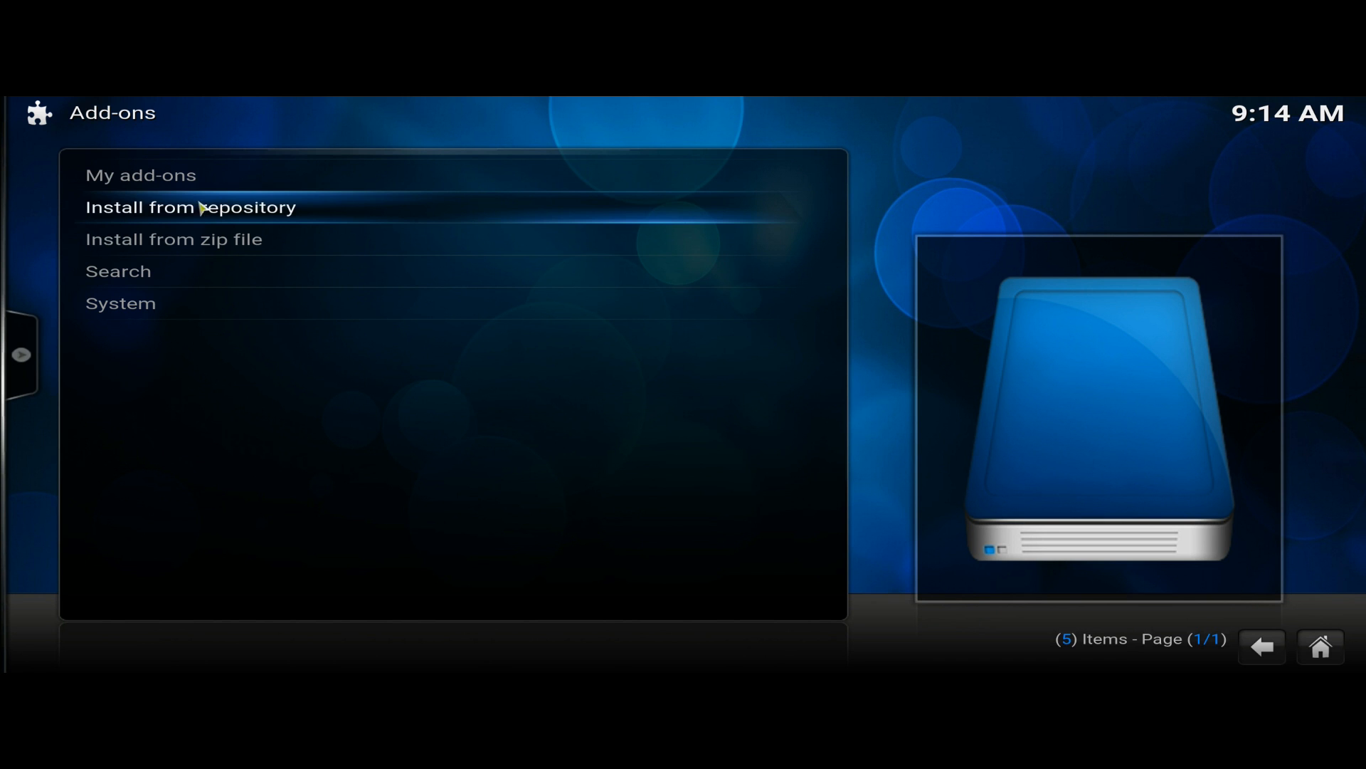
{"action": "mouse_move", "coordinate": [216, 239]}
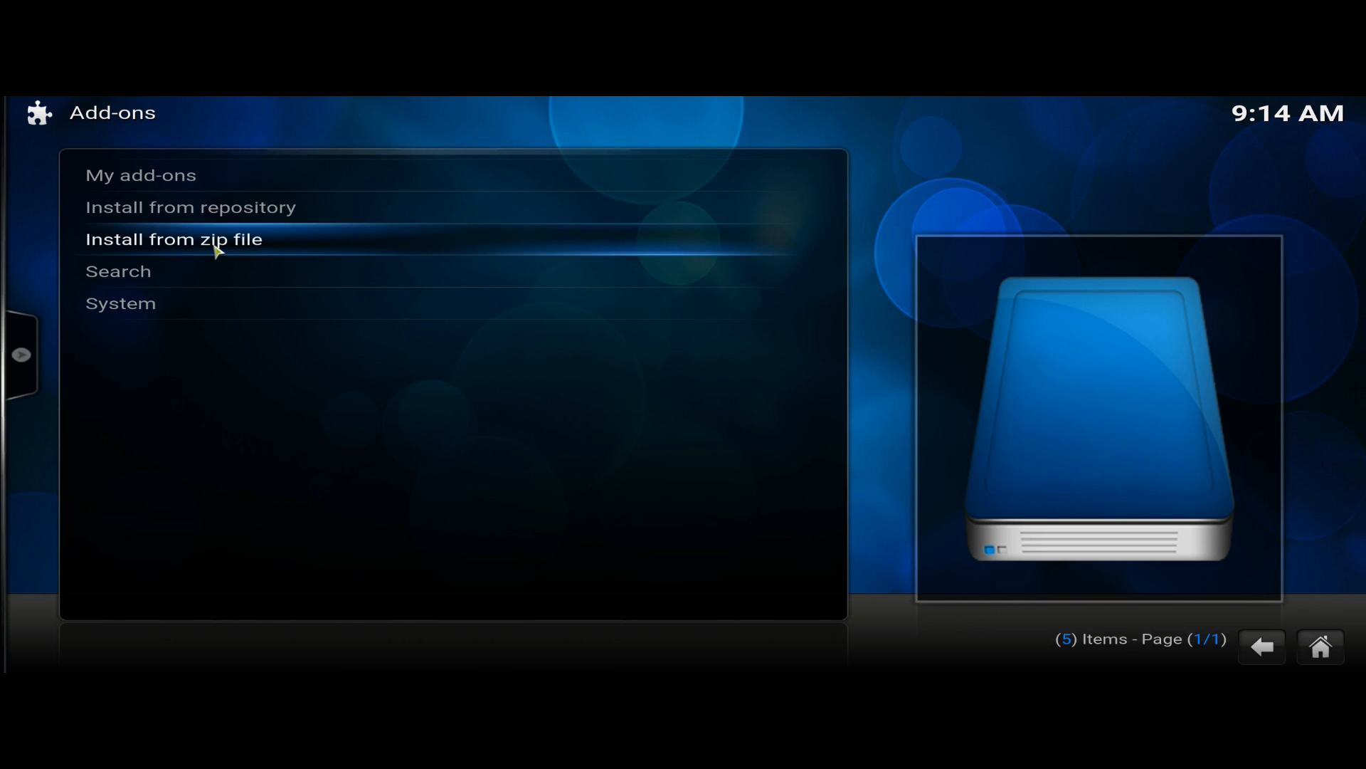
{"action": "left_click", "coordinate": [173, 239]}
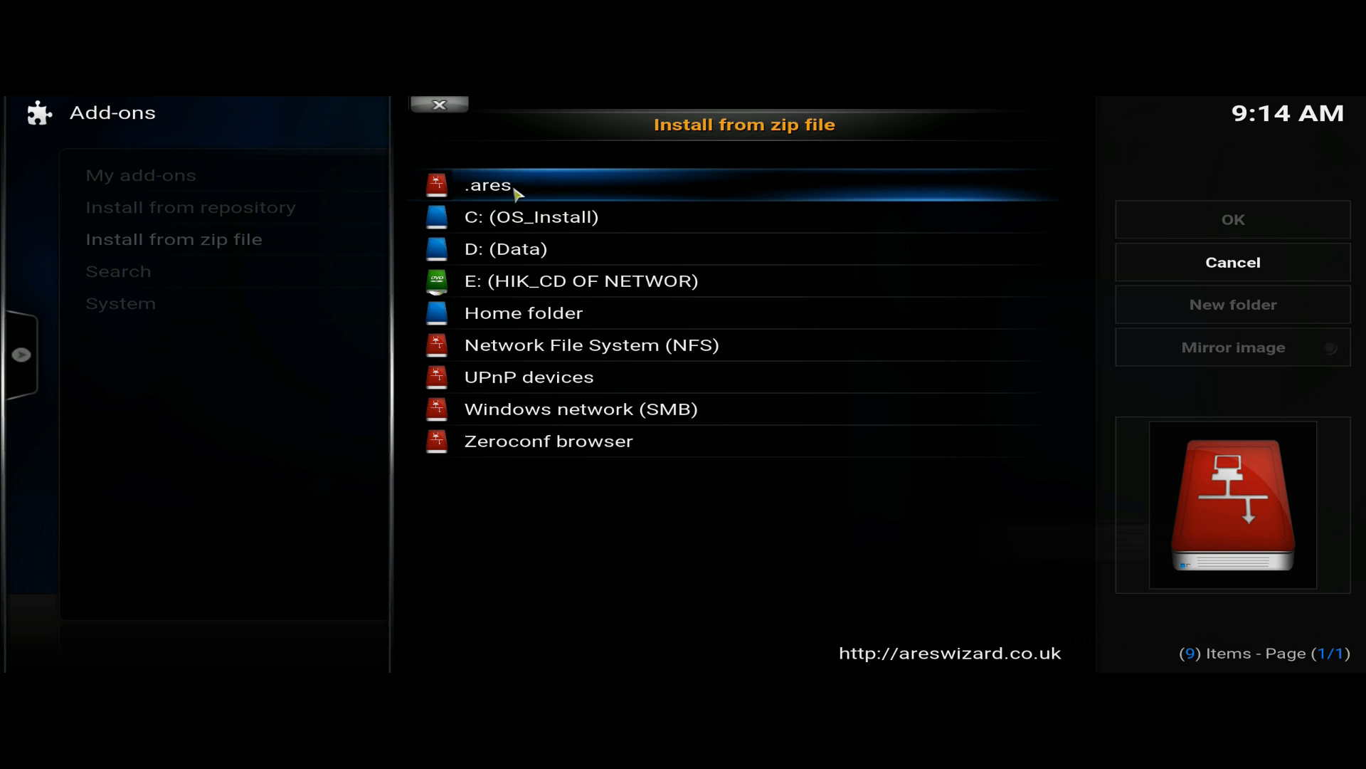
{"action": "left_click", "coordinate": [488, 185]}
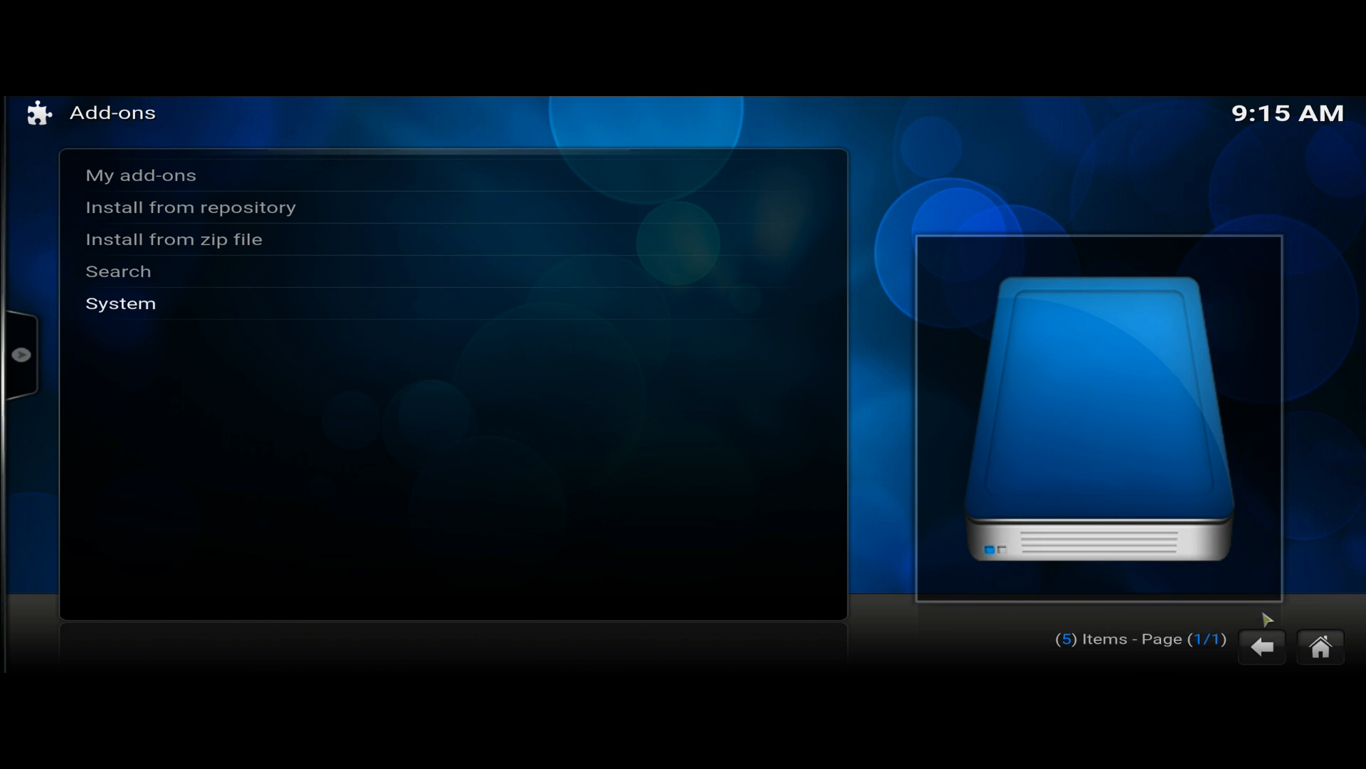
{"action": "mouse_move", "coordinate": [1210, 542]}
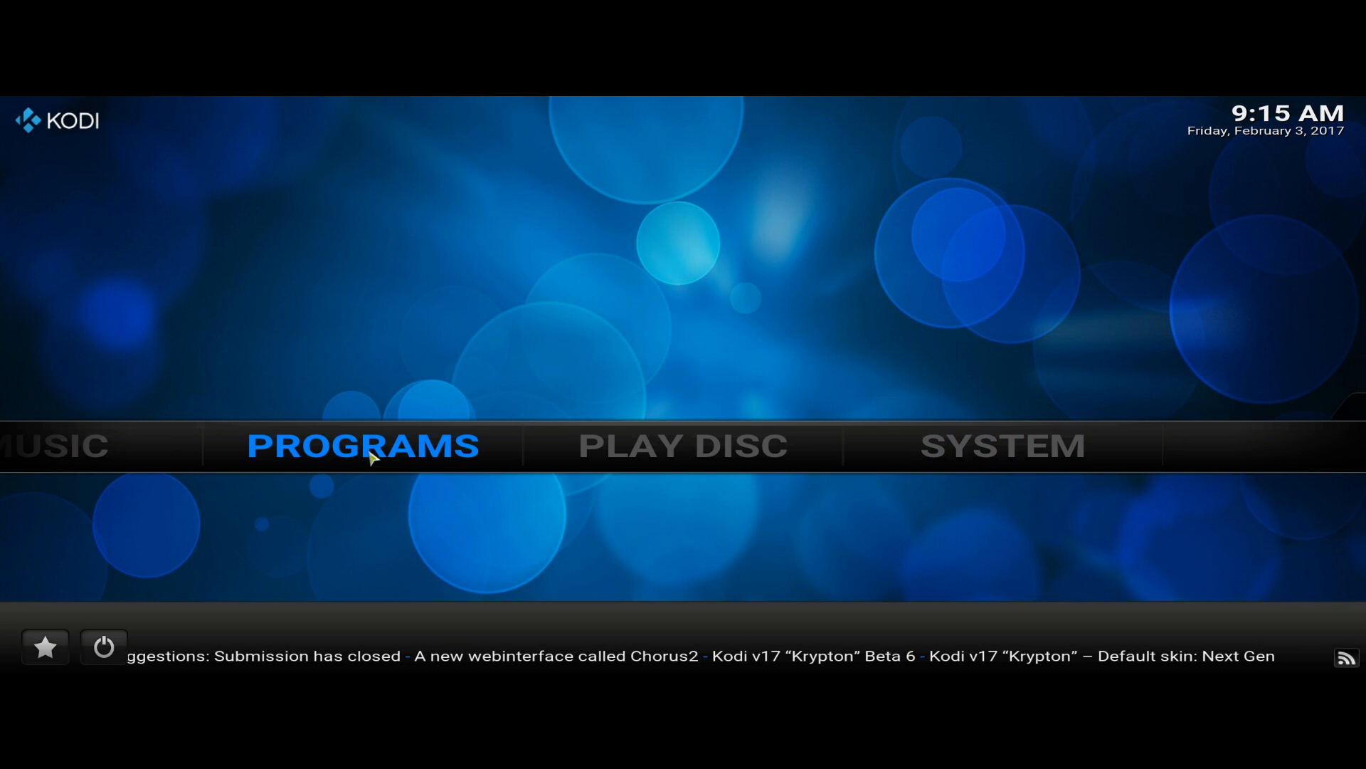
- Launch Ares Wizard from Program Add-ons to its welcome screen
{"action": "left_click", "coordinate": [366, 445]}
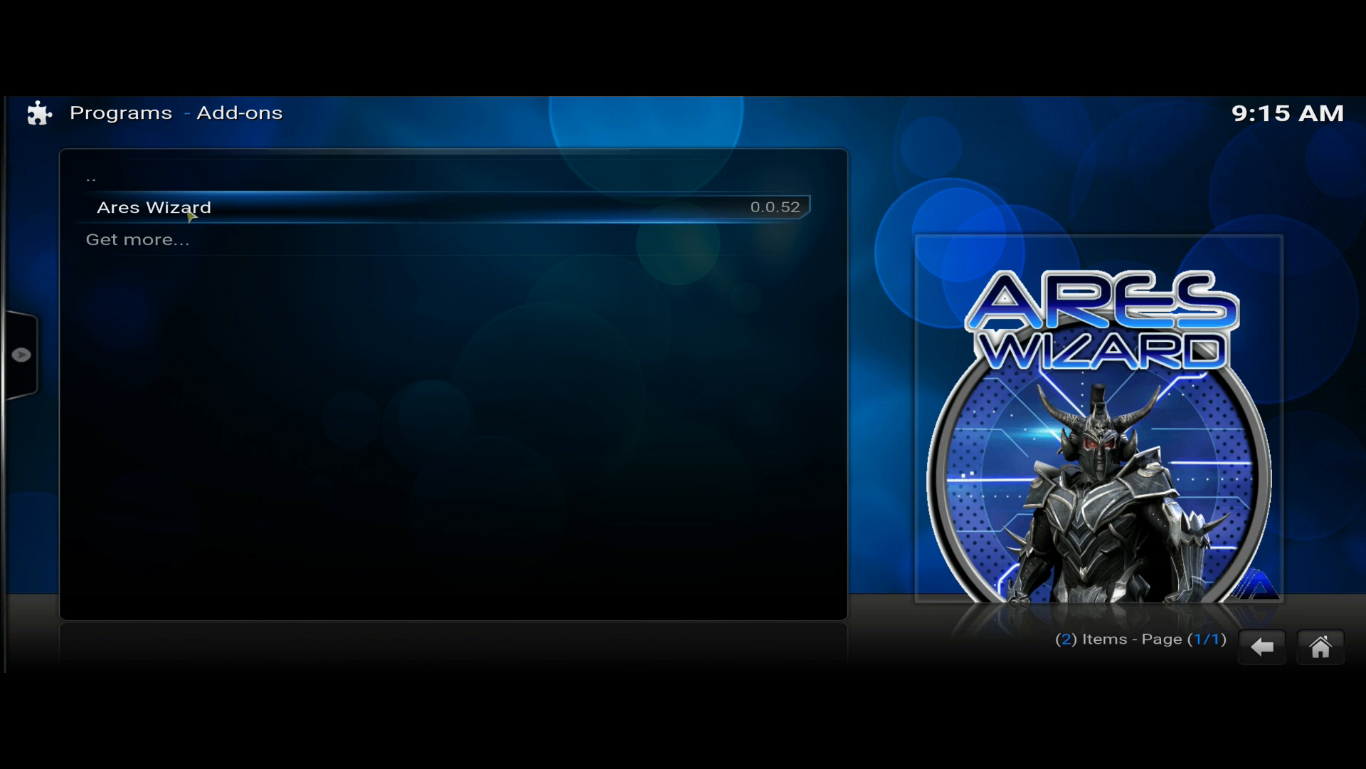
{"action": "left_click", "coordinate": [154, 208]}
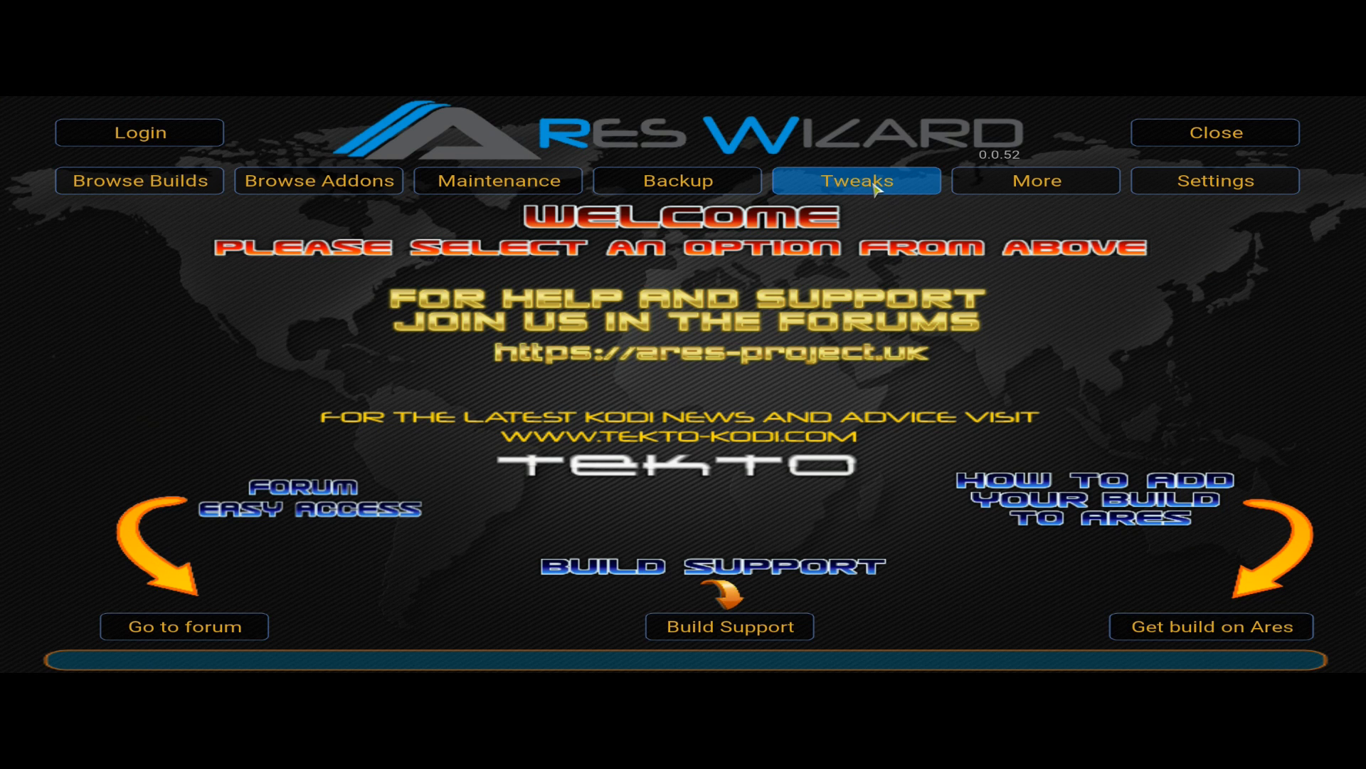
- Run the Advanced Settings Wizard under Tweaks and apply the recommended buffering settings, saving advancedsettings.xml
{"action": "left_click", "coordinate": [855, 181]}
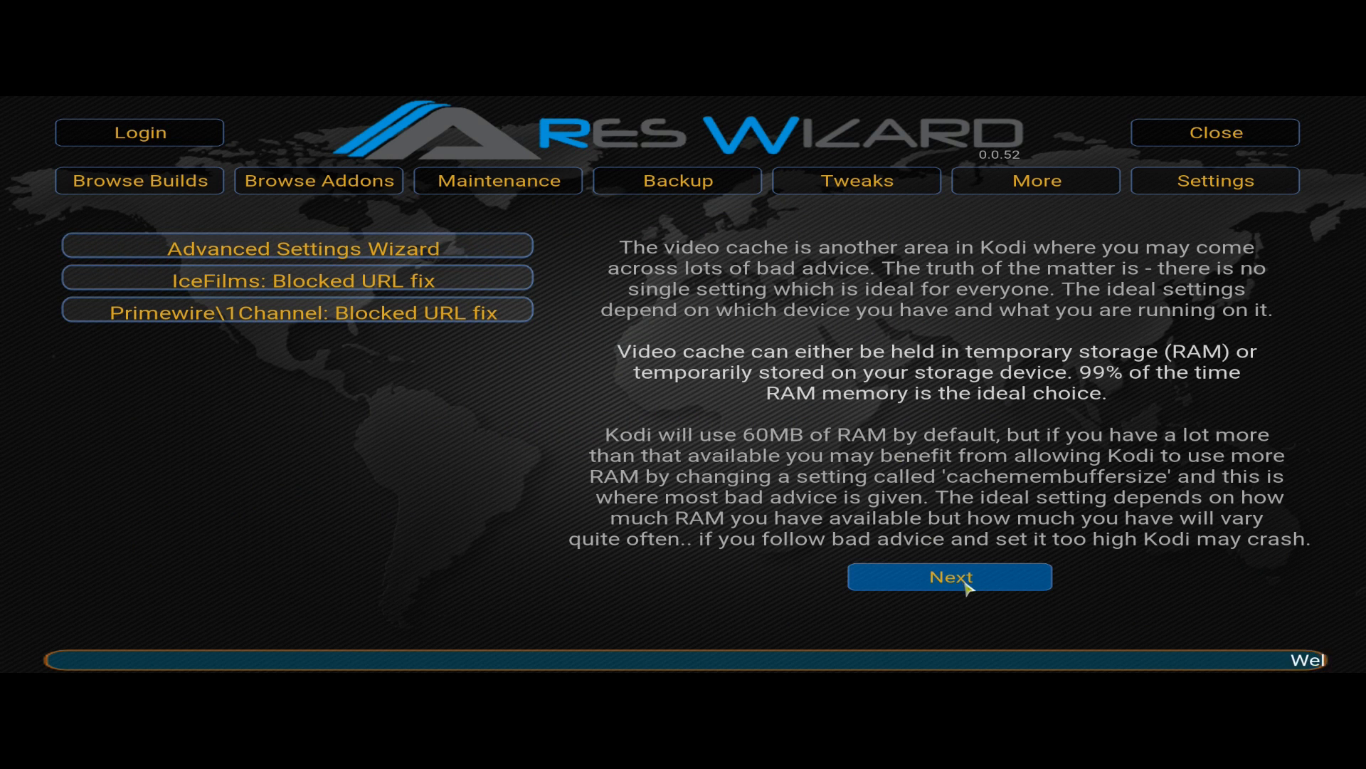
{"action": "left_click", "coordinate": [950, 576]}
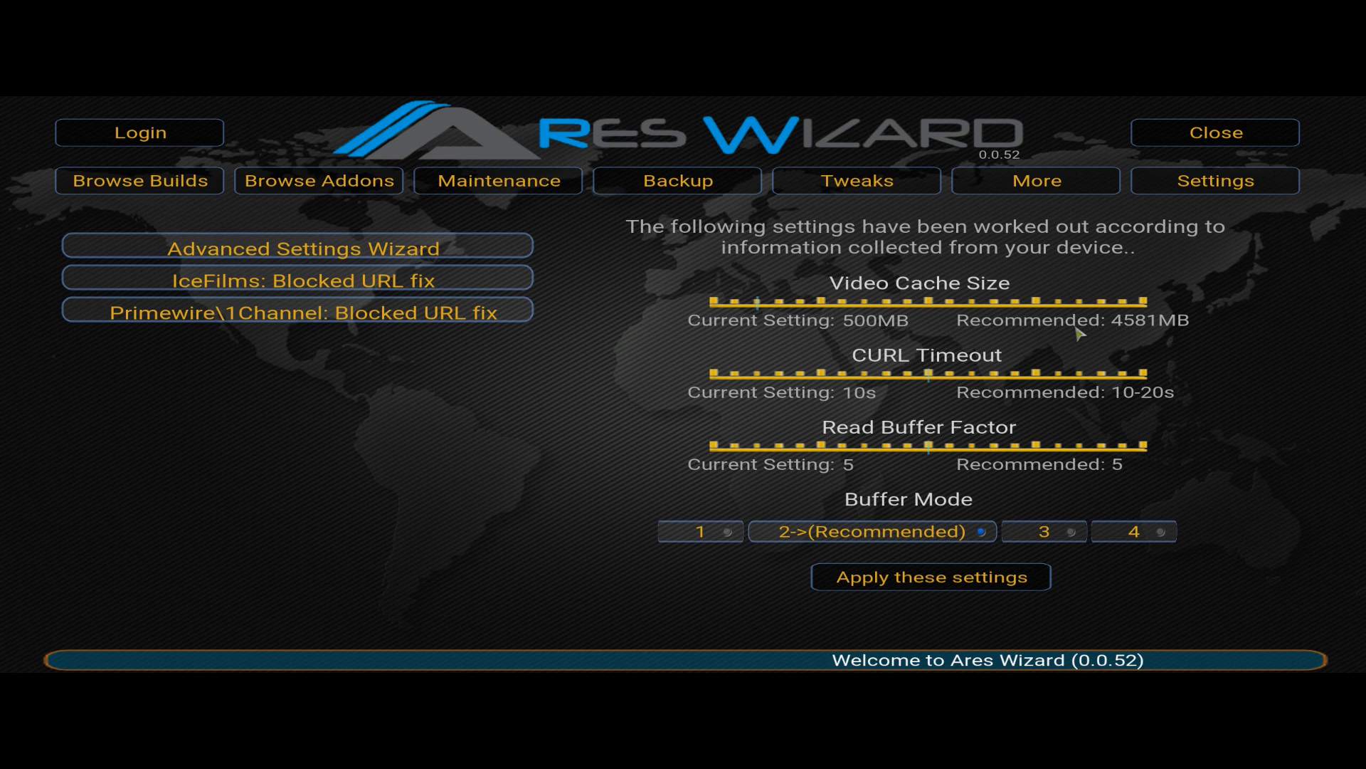
{"action": "mouse_move", "coordinate": [898, 373]}
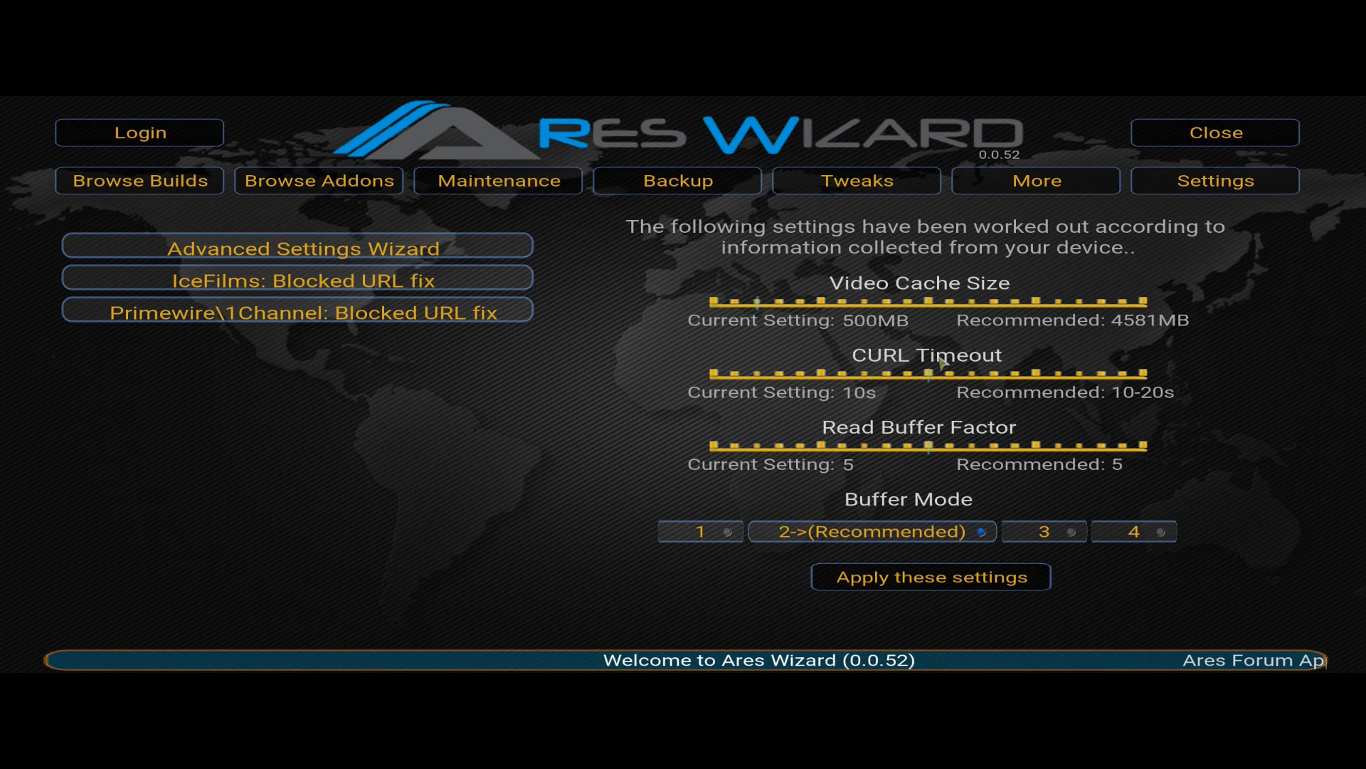
{"action": "mouse_move", "coordinate": [1063, 414]}
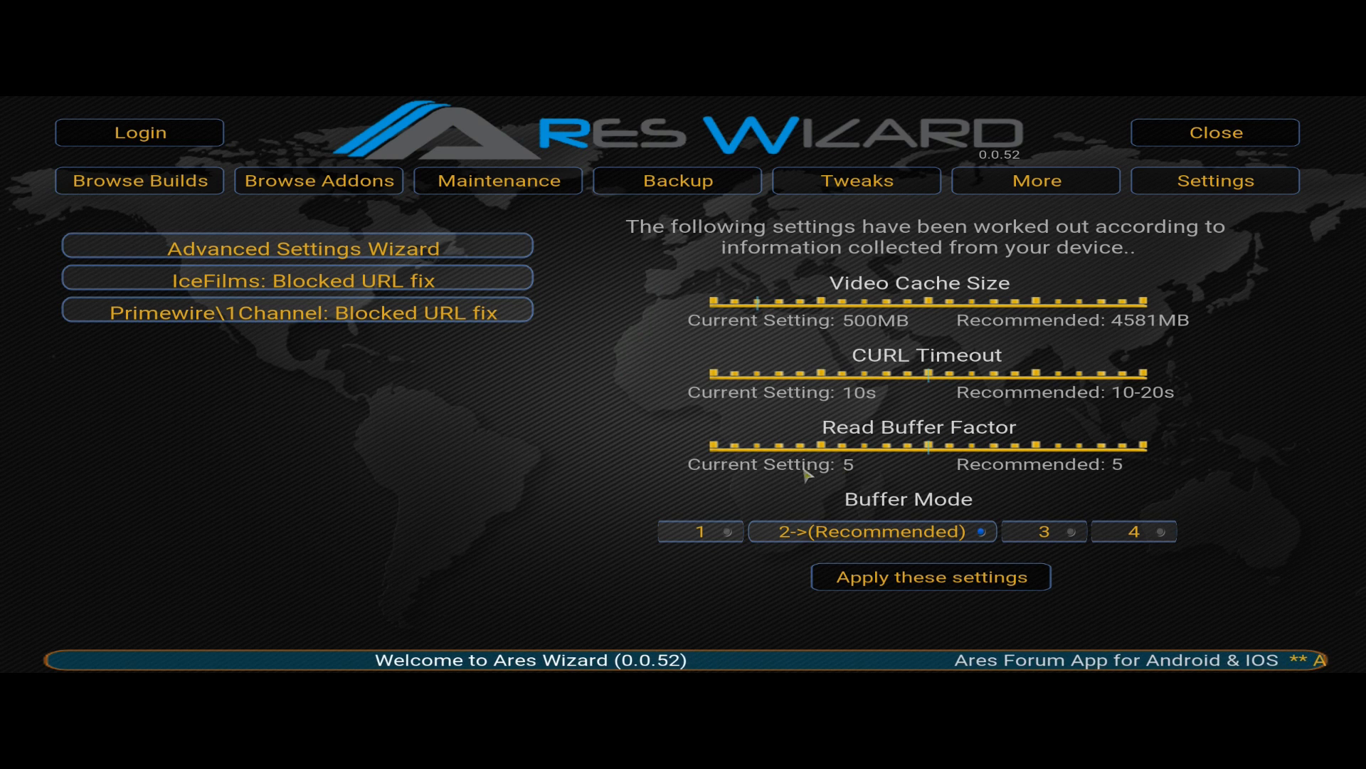
{"action": "left_click", "coordinate": [931, 576]}
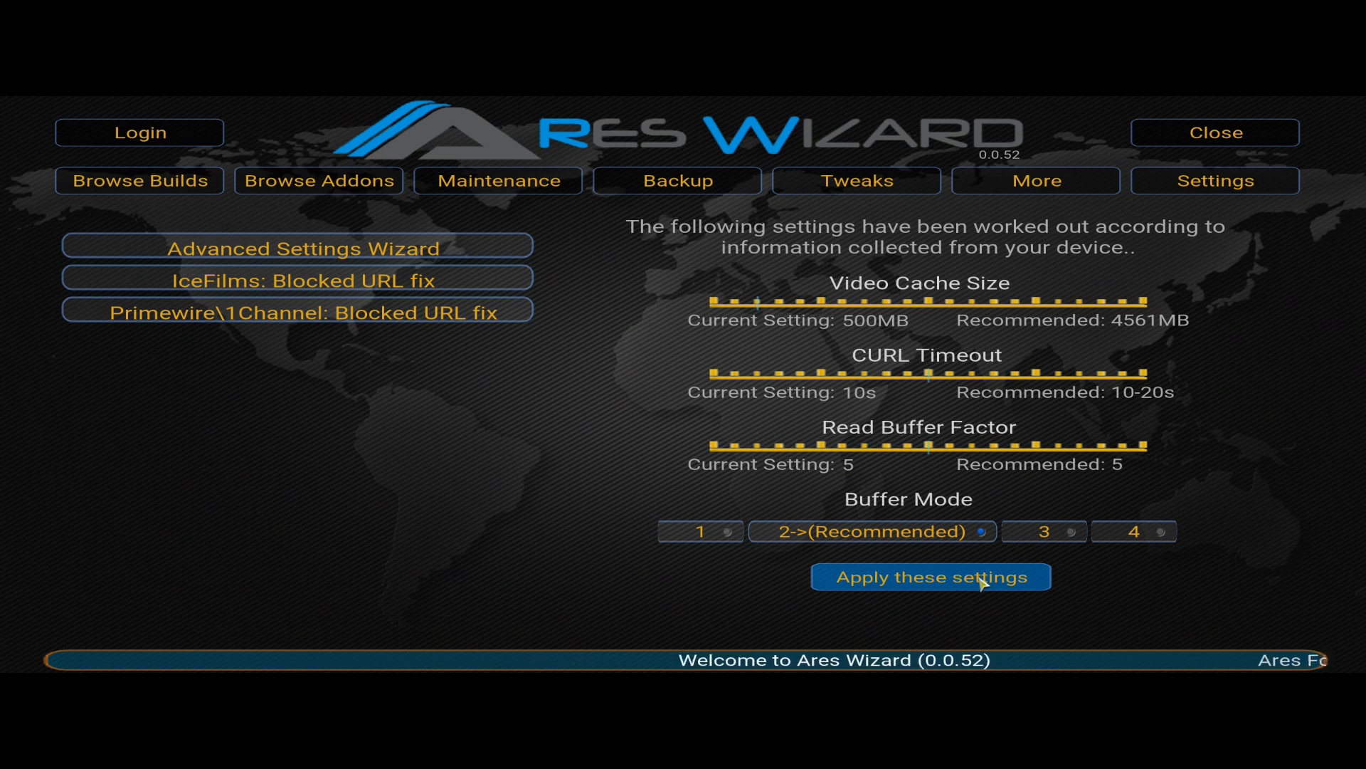
{"action": "left_click", "coordinate": [930, 577]}
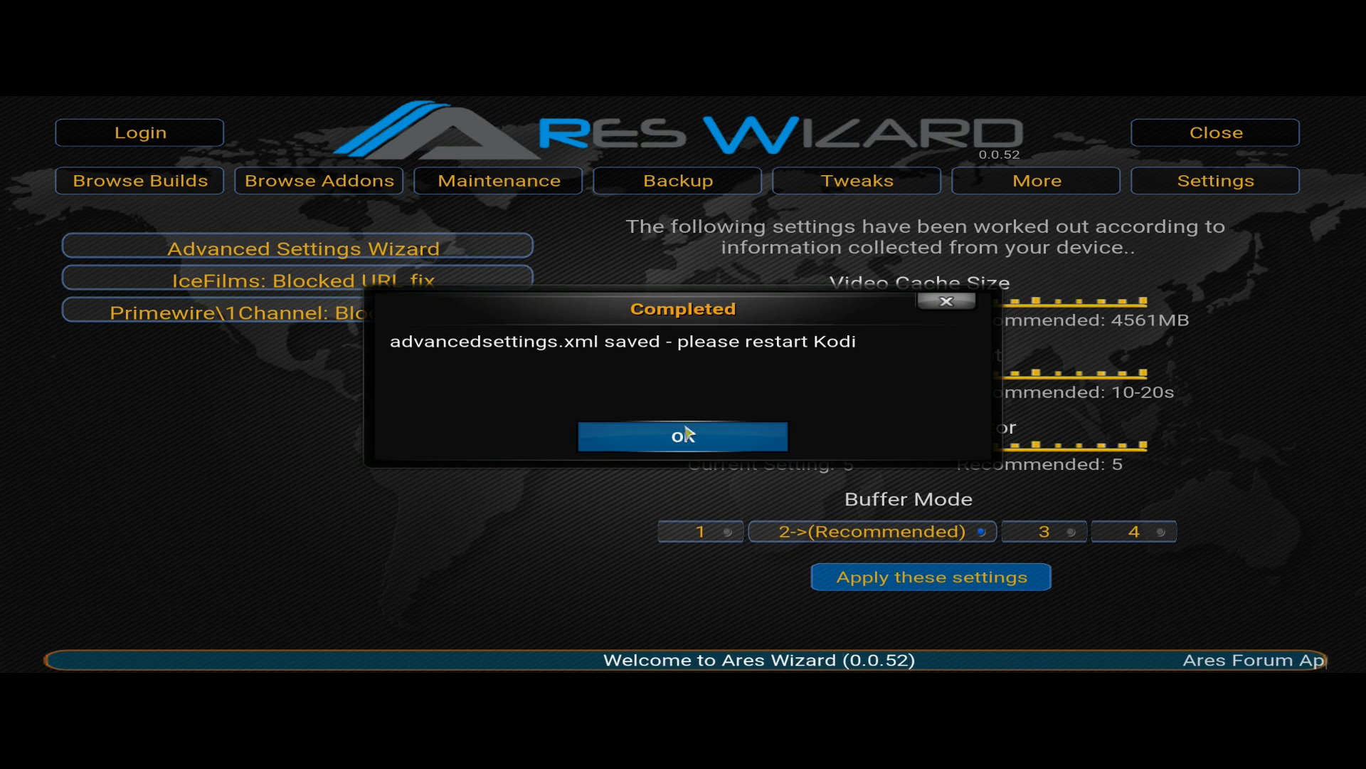
{"action": "left_click", "coordinate": [682, 436]}
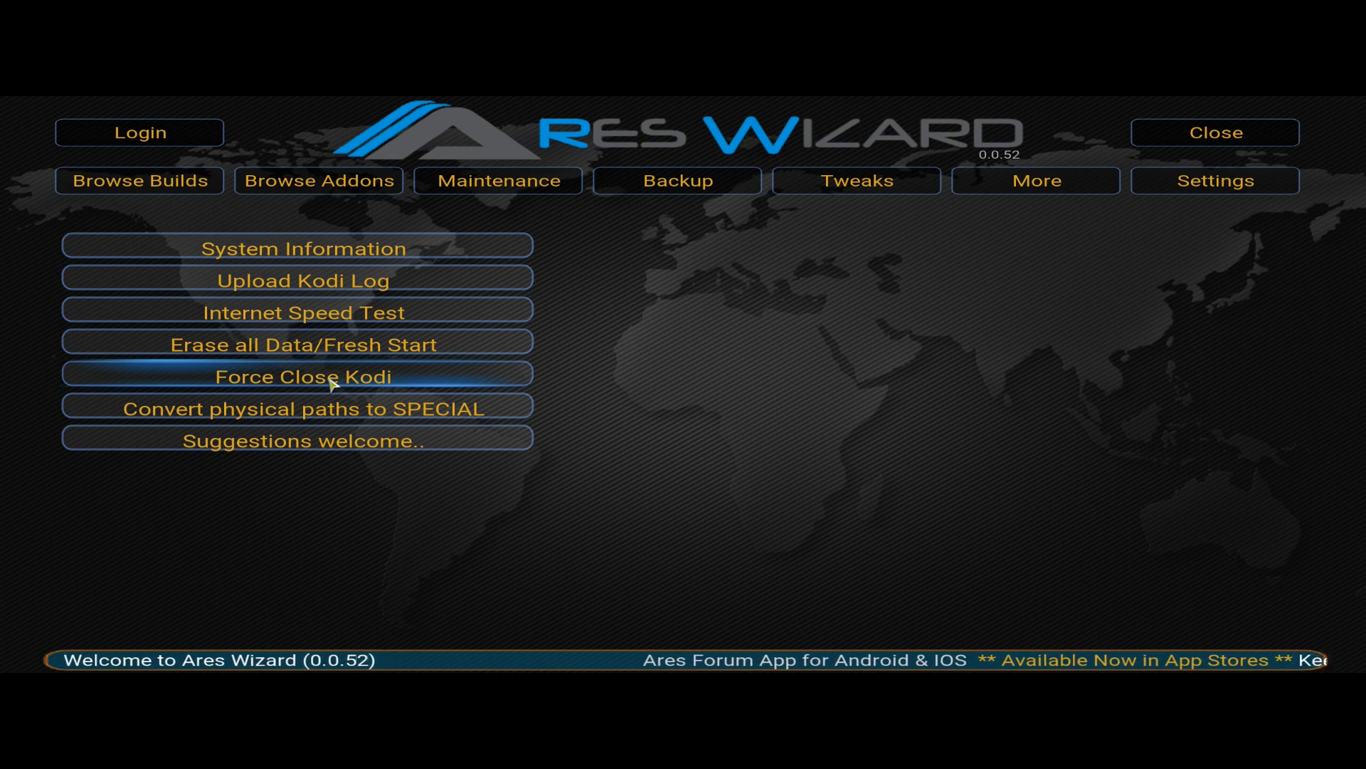
- Force close Kodi from Ares Wizard and relaunch it from the desktop
{"action": "left_click", "coordinate": [296, 376]}
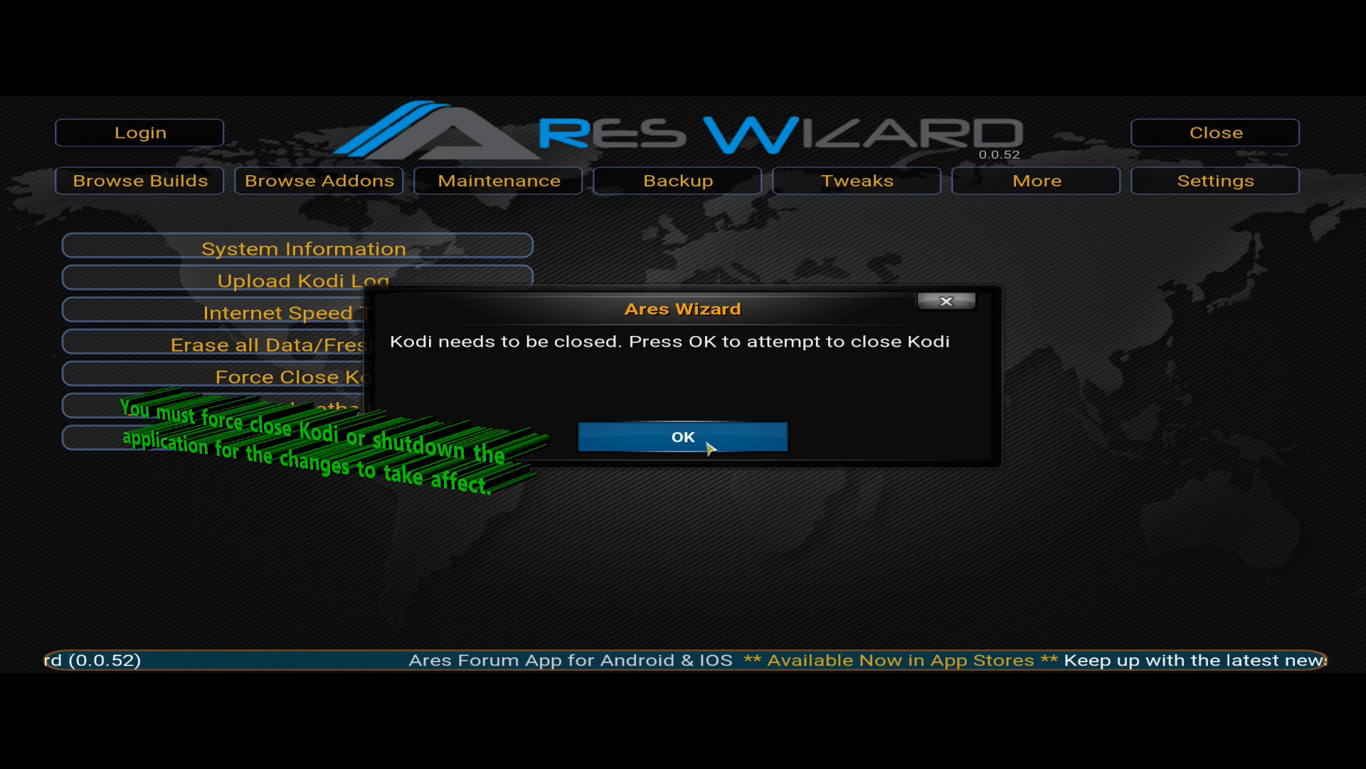
{"action": "left_click", "coordinate": [682, 437]}
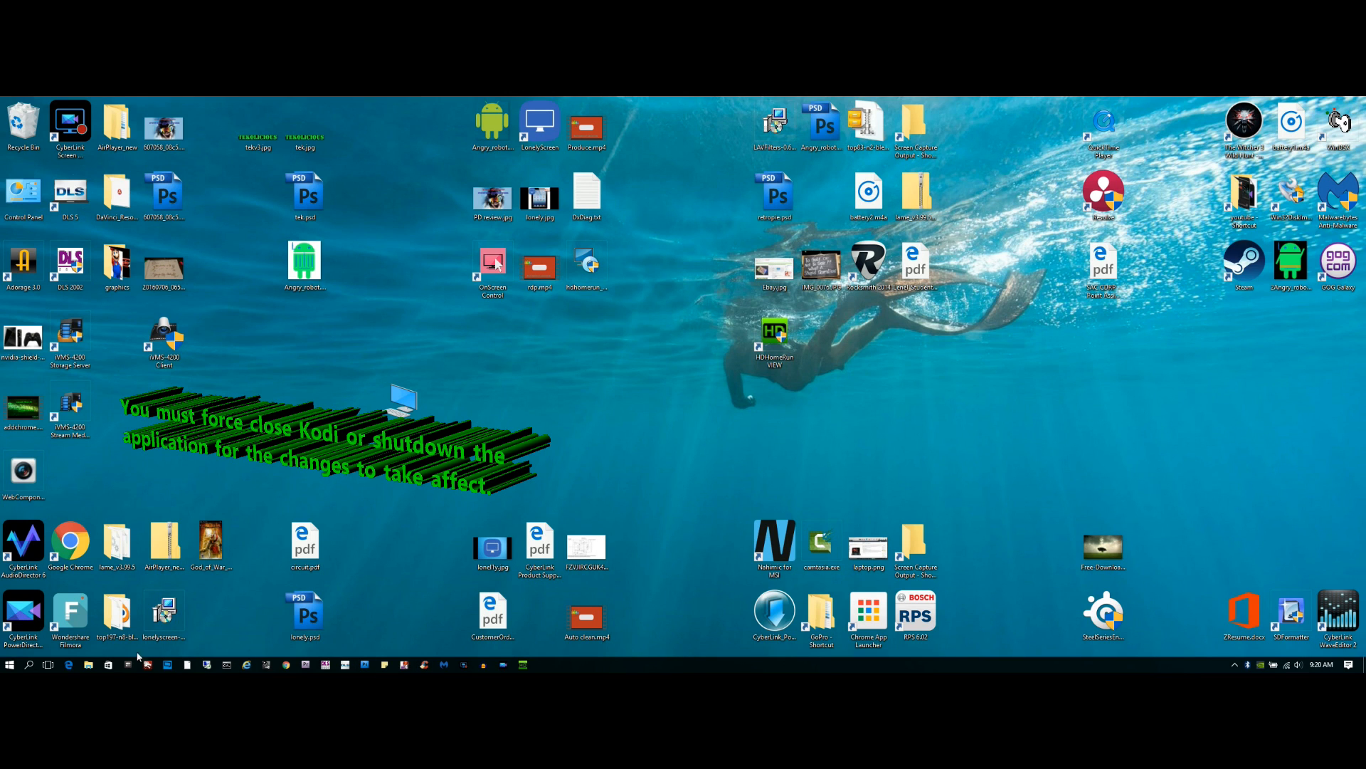
{"action": "left_click", "coordinate": [9, 665]}
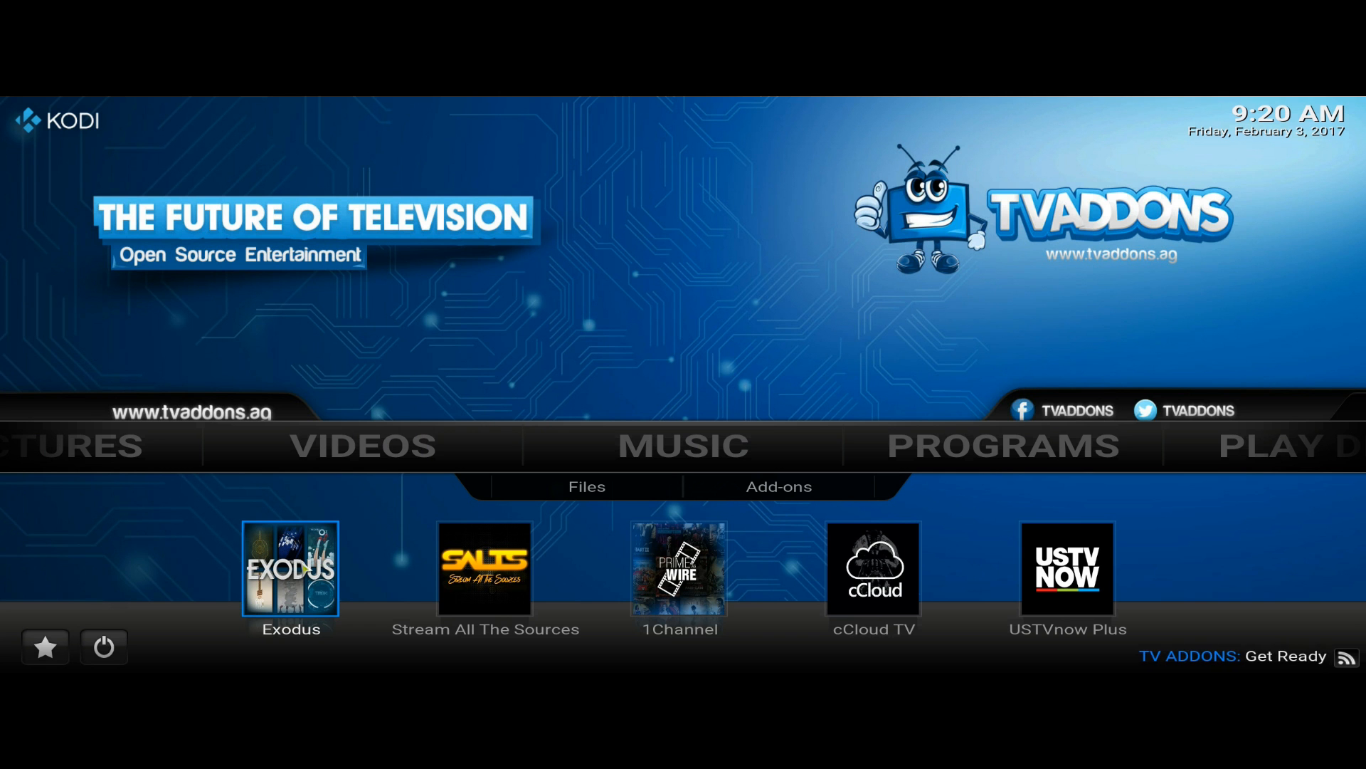
- Start a video stream and resume playback to check buffering
{"action": "left_click", "coordinate": [363, 446]}
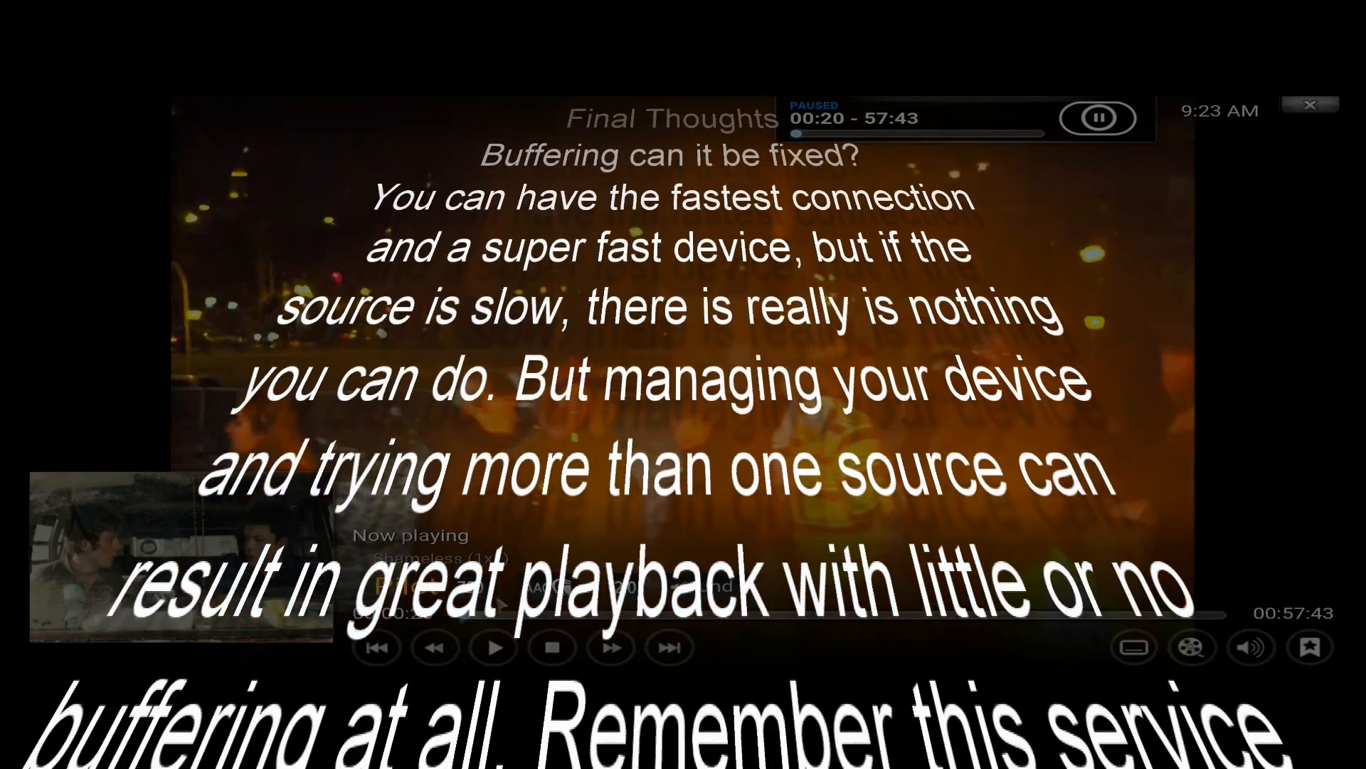
{"action": "left_click", "coordinate": [492, 648]}
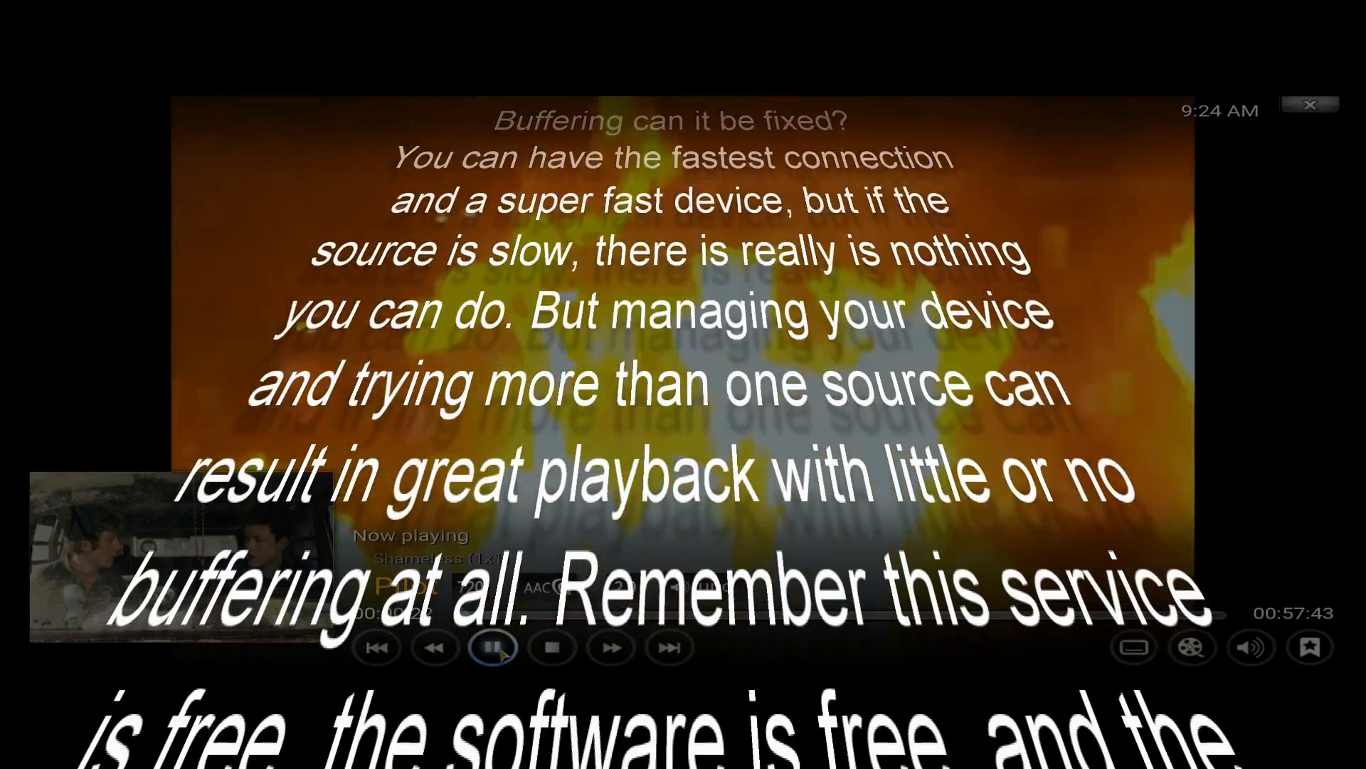